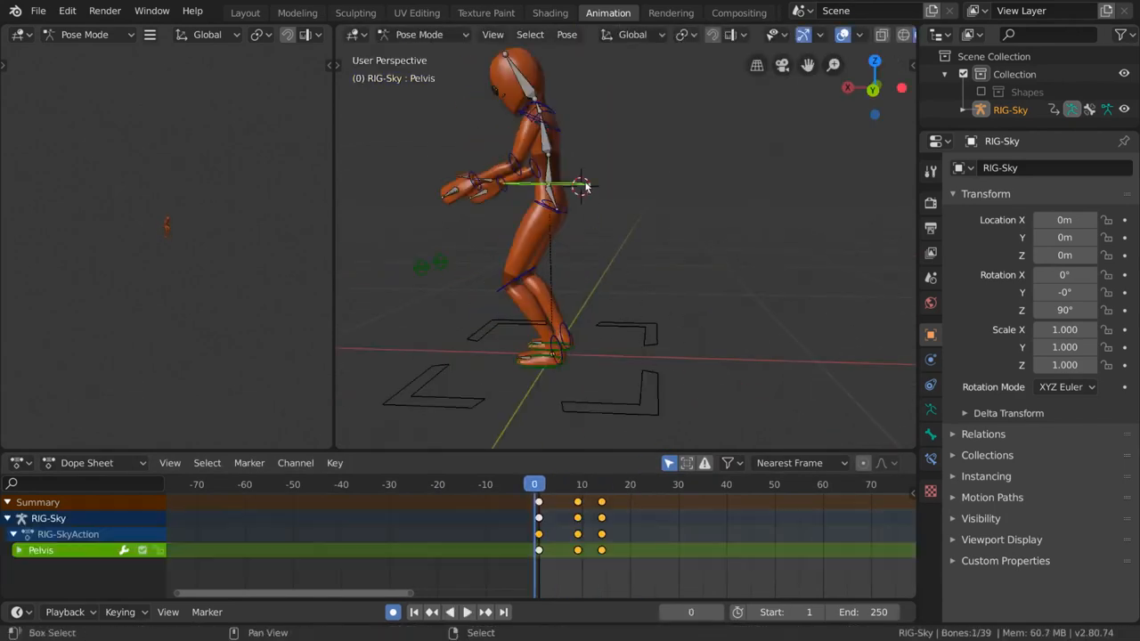
# Play the RIG-Sky rig's keyframed action through to its arms-raised pose at frame 20
pyautogui.click(467, 612)
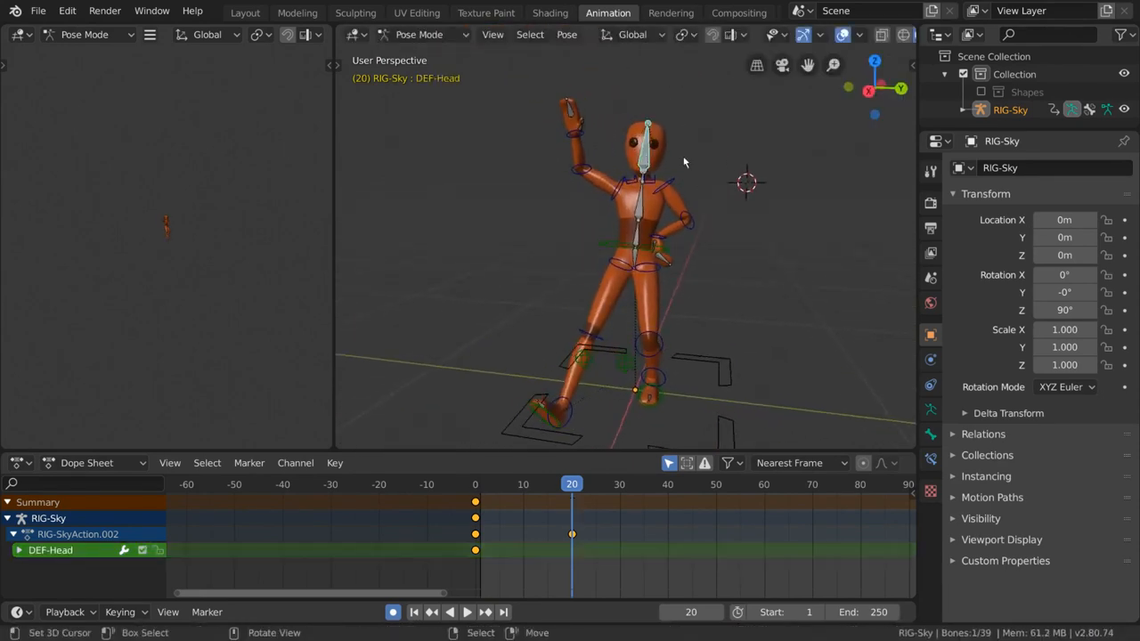
pyautogui.click(460, 613)
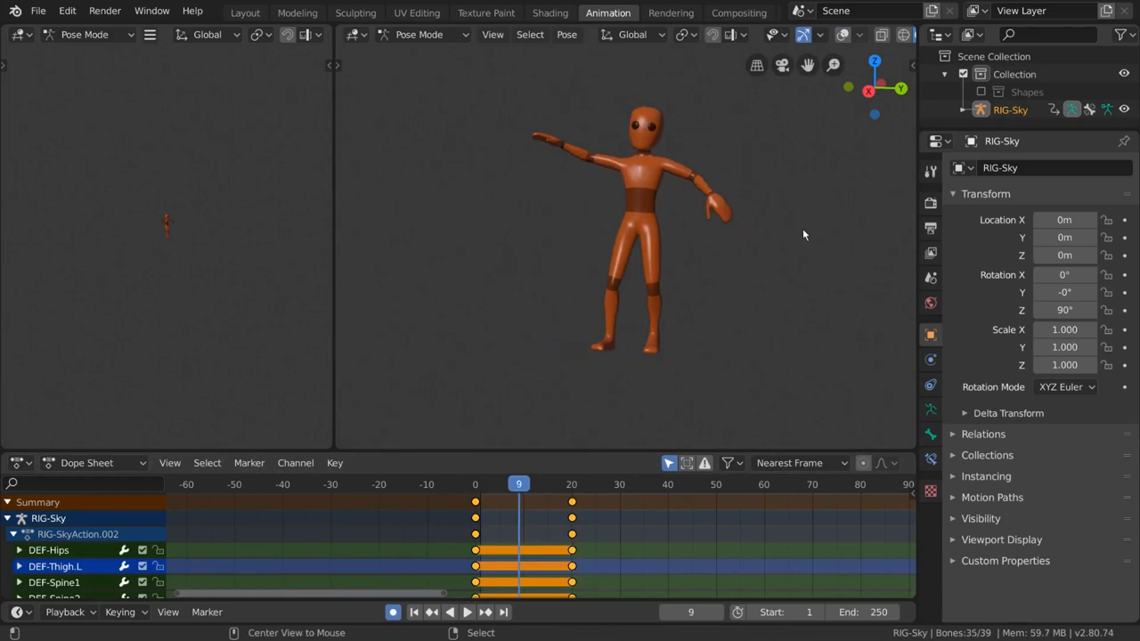
# Return the rig to frame 1, then play the armature/sphere/Suzanne scene until the sphere turns red
pyautogui.click(413, 613)
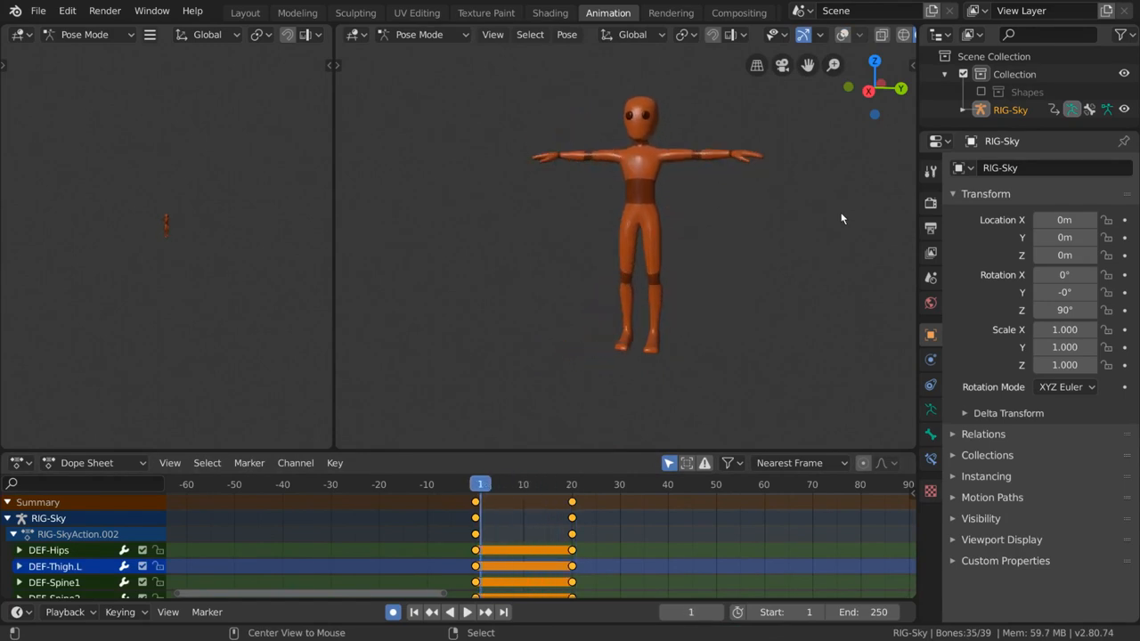
pyautogui.click(467, 613)
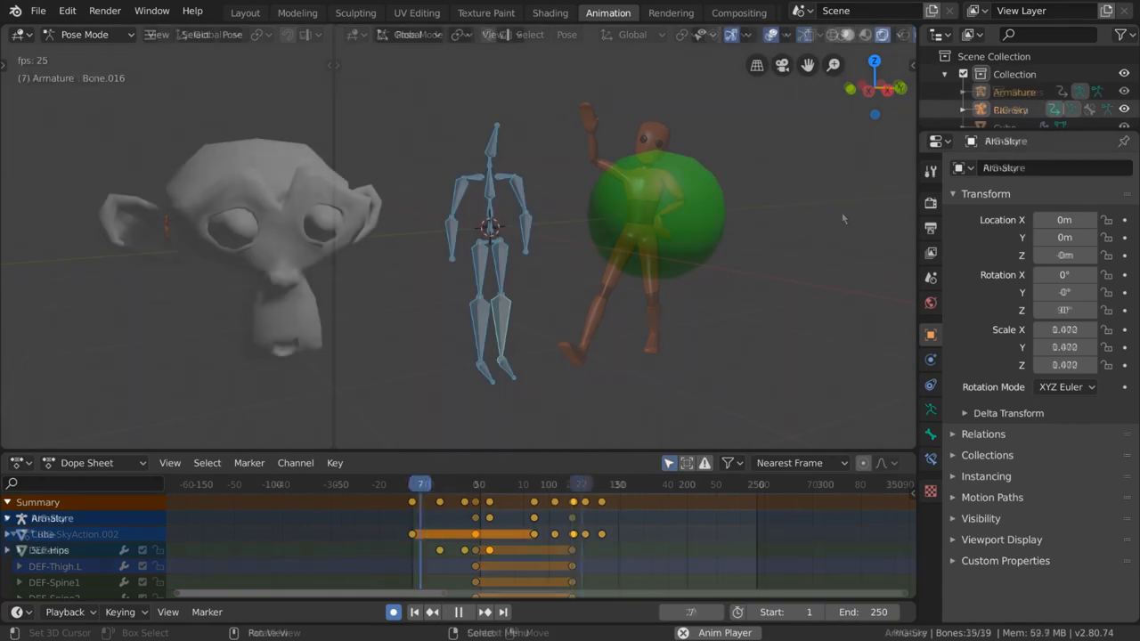
pyautogui.click(391, 613)
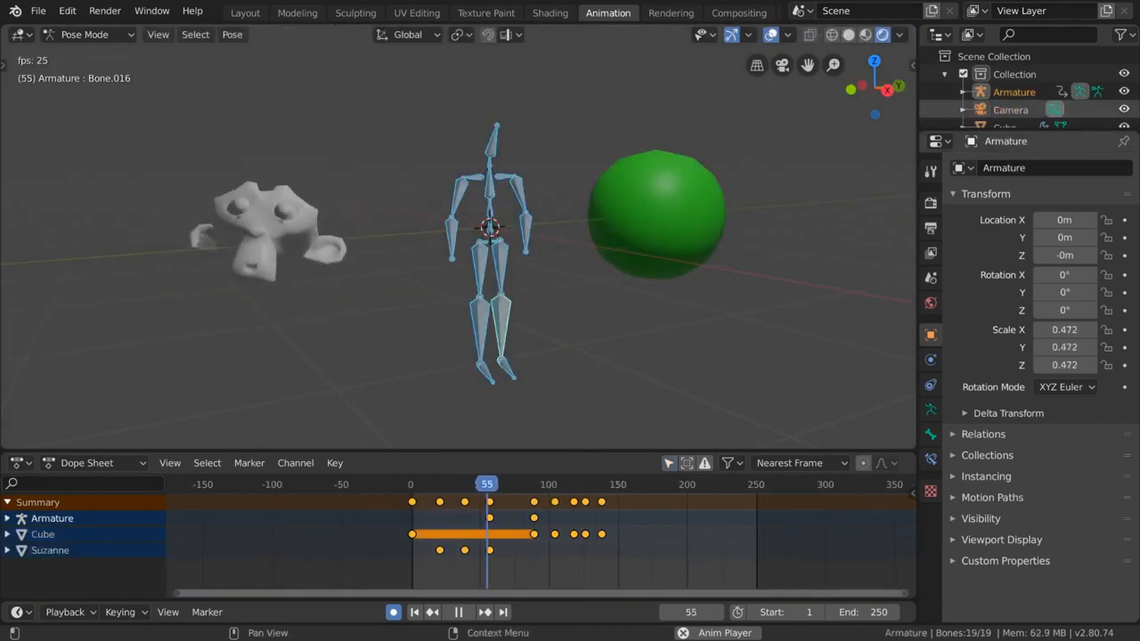
pyautogui.click(459, 613)
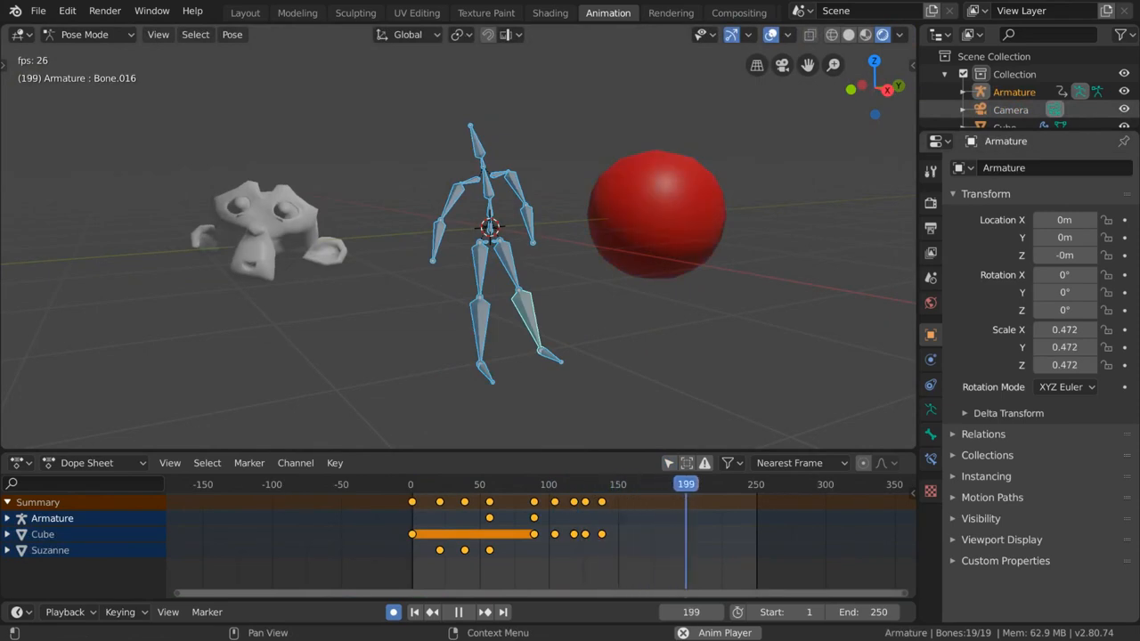
pyautogui.click(246, 12)
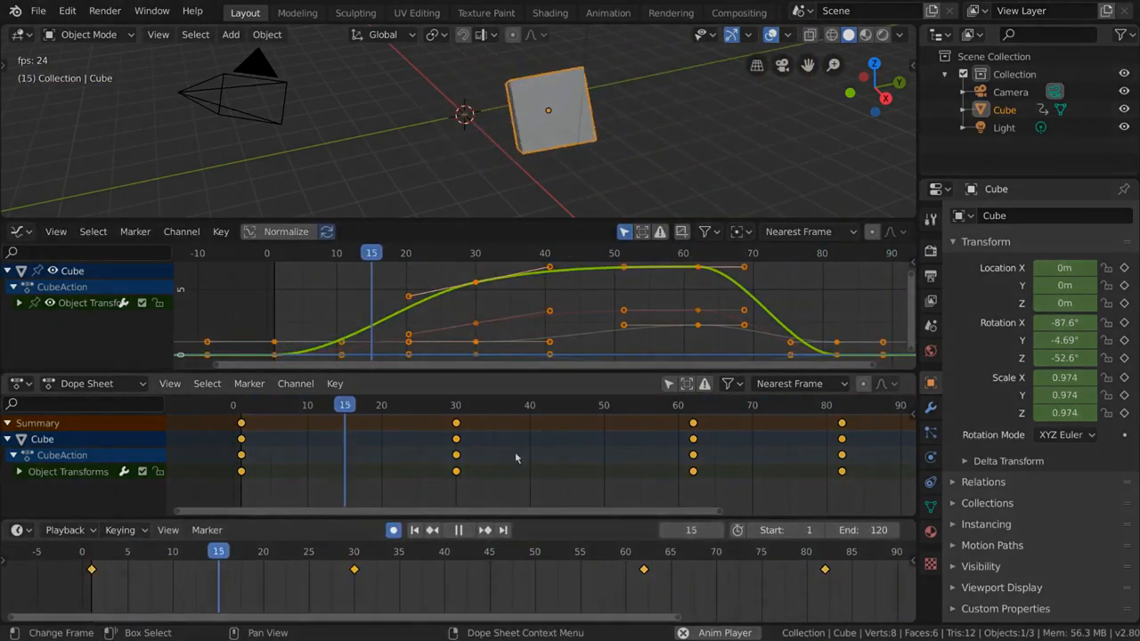
# Show the Cube scene with its CubeAction keyframes in the Graph Editor, Dope Sheet and Timeline
pyautogui.click(458, 530)
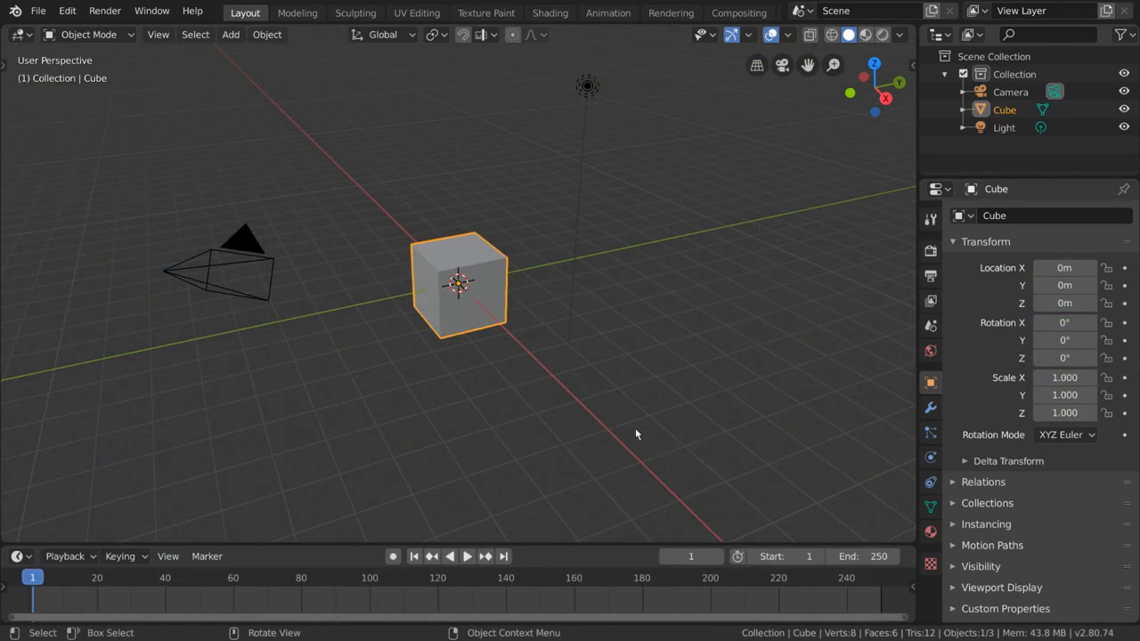
pyautogui.moveTo(726, 323)
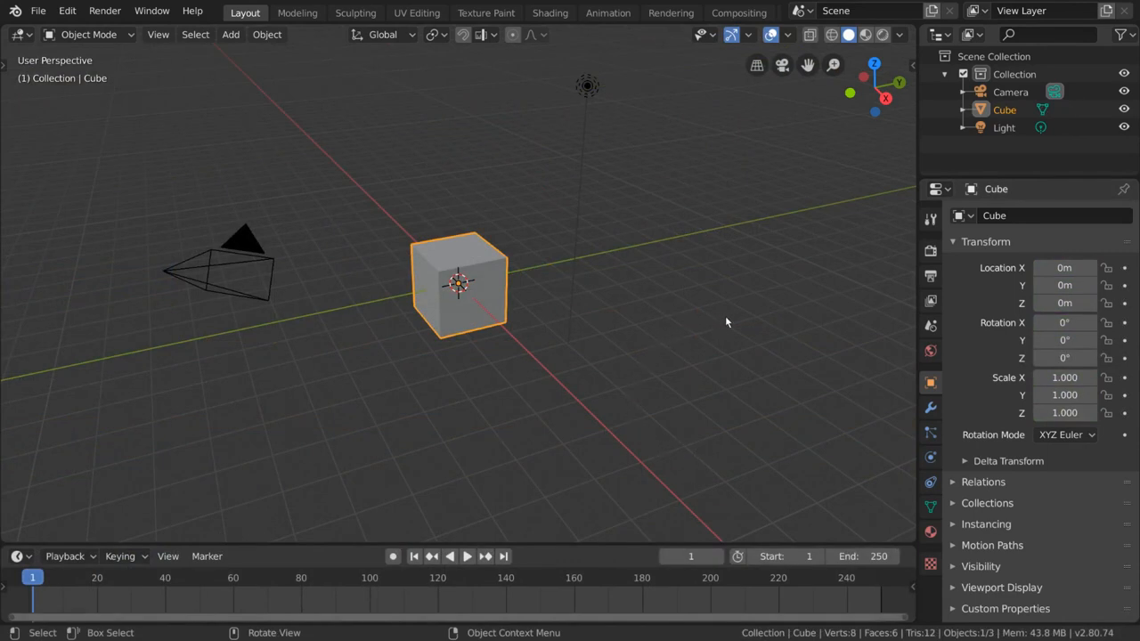
pyautogui.moveTo(655, 310)
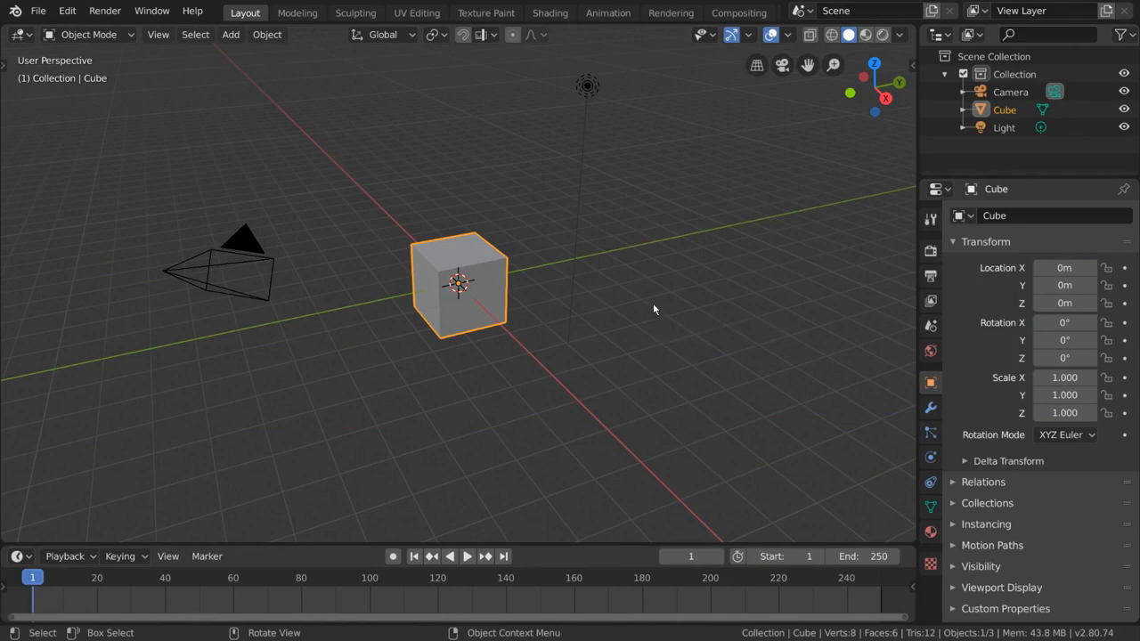
pyautogui.rightClick(459, 283)
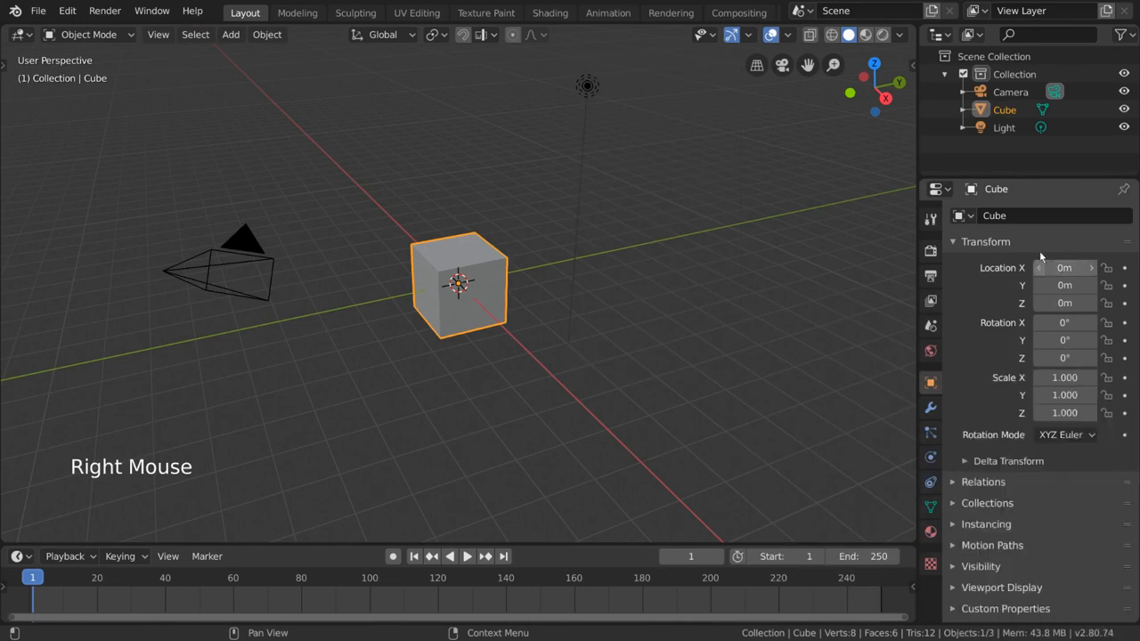
pyautogui.rightClick(1065, 268)
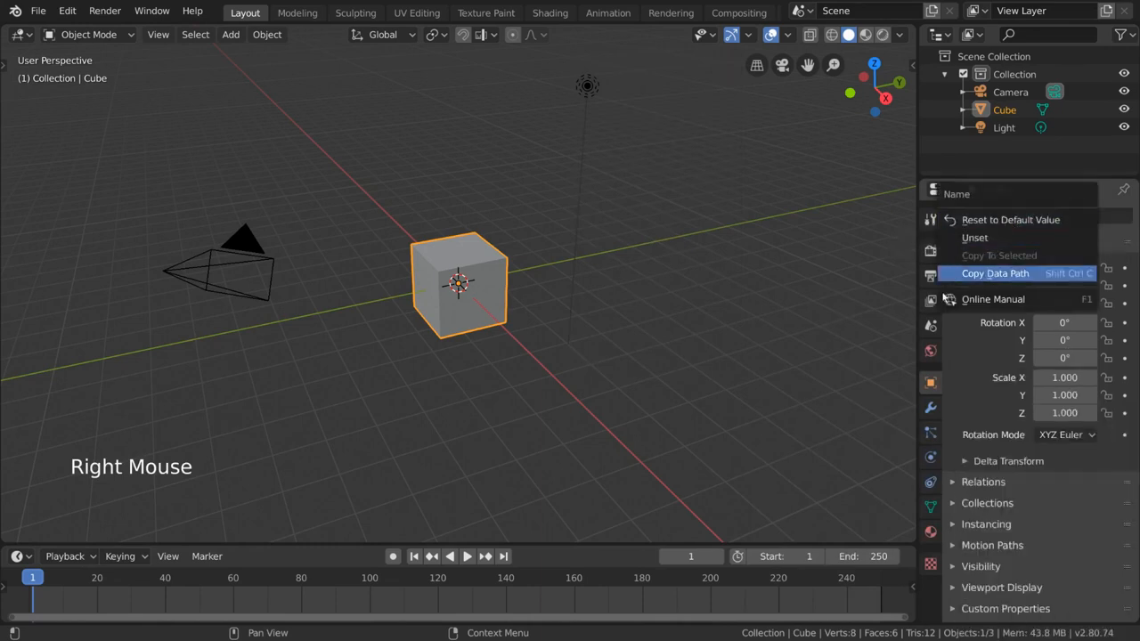
pyautogui.click(729, 397)
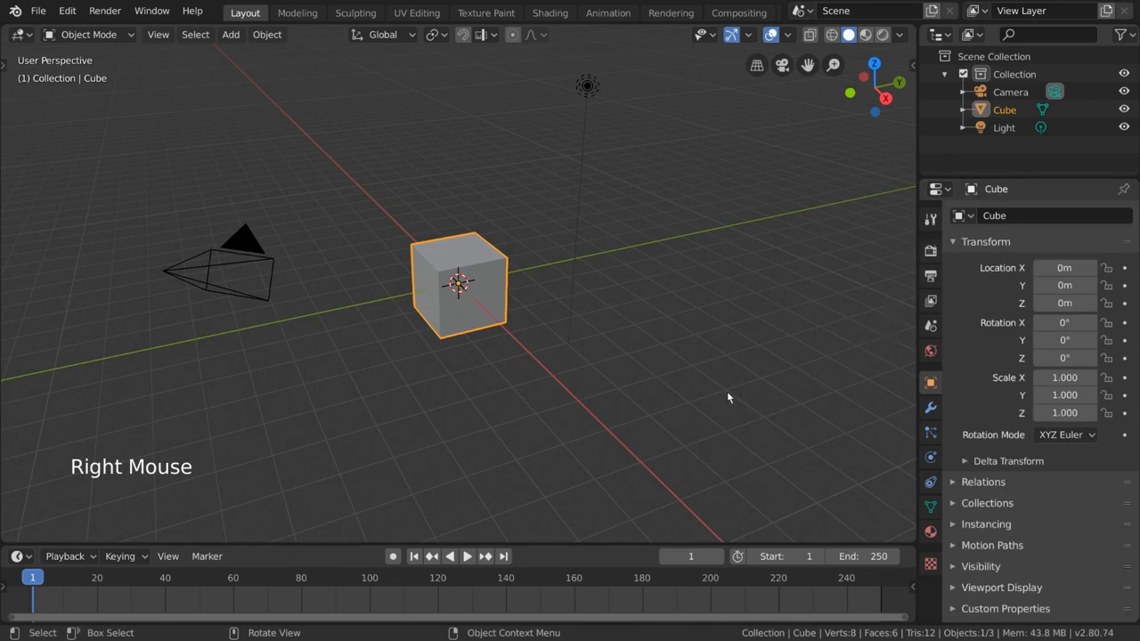
# Insert a keyframe on the cube's Rotation Mode field at frame 1
pyautogui.rightClick(1067, 435)
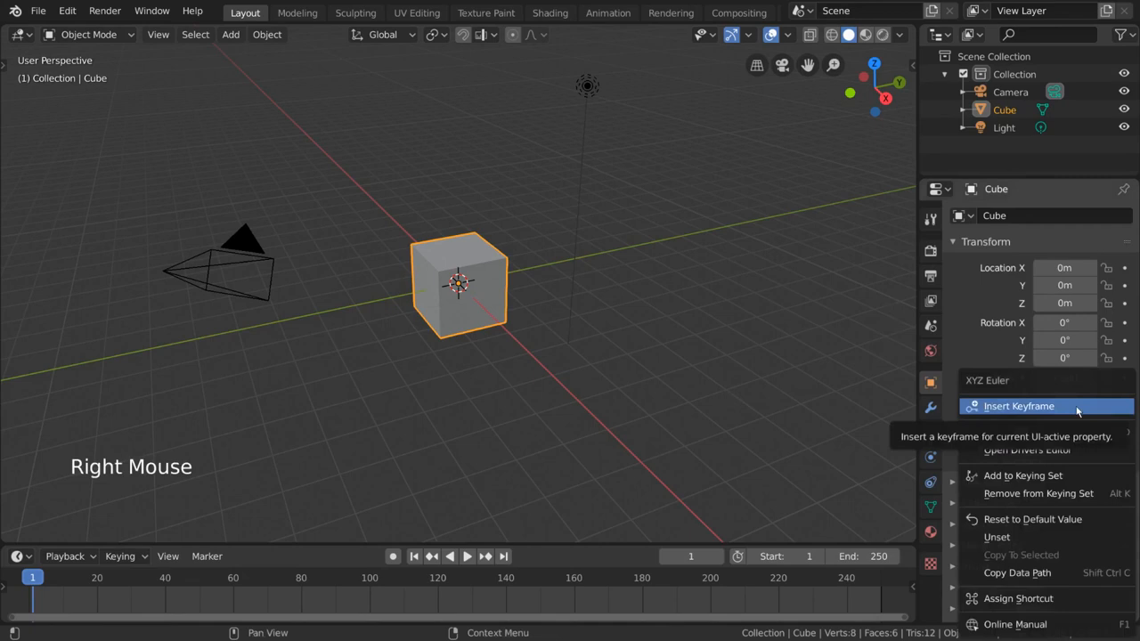
pyautogui.click(1018, 407)
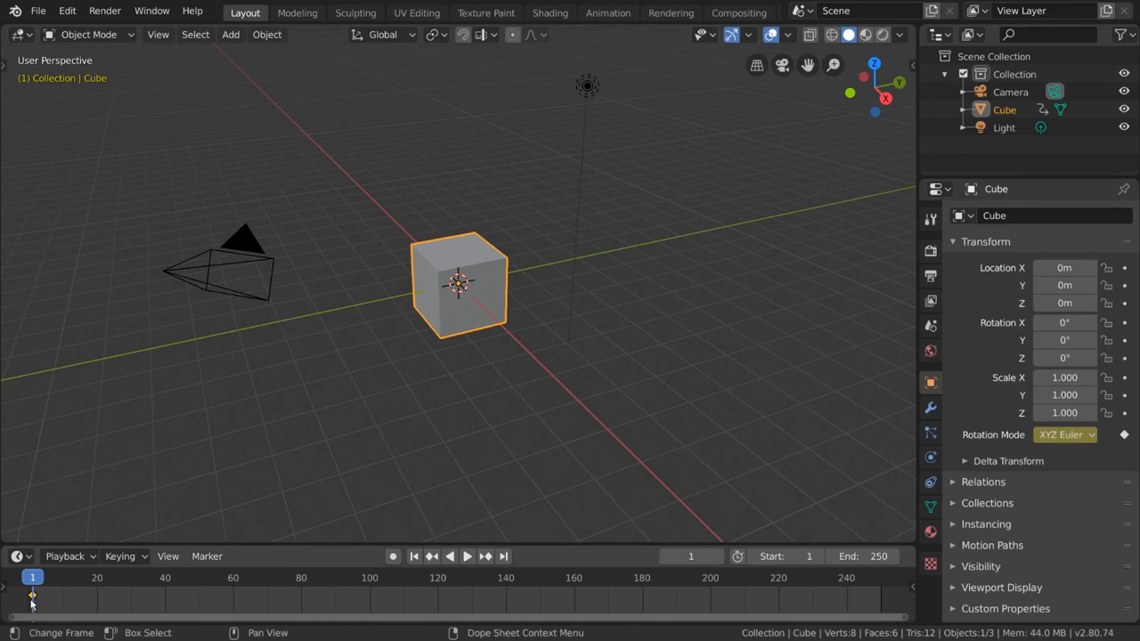
pyautogui.moveTo(32, 602)
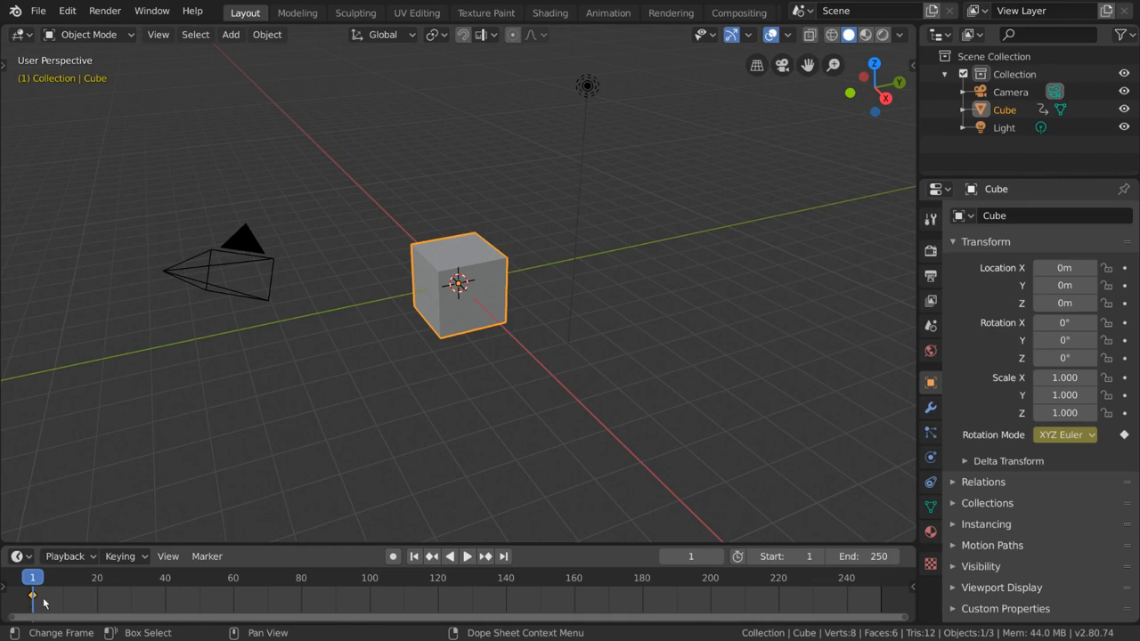
pyautogui.moveTo(32, 595)
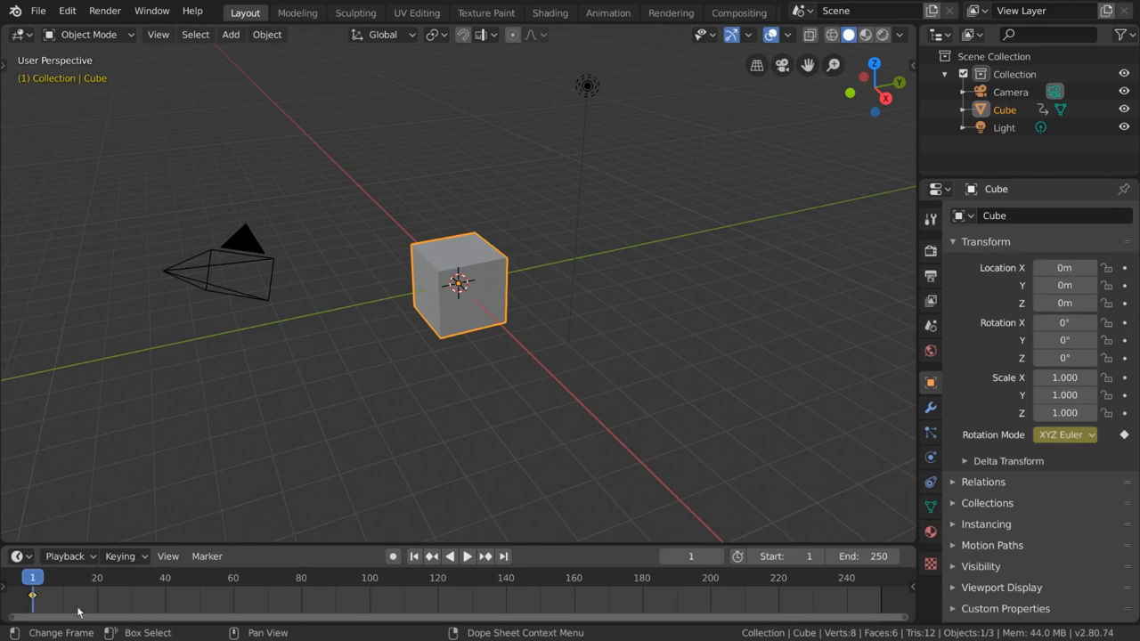
pyautogui.moveTo(762, 474)
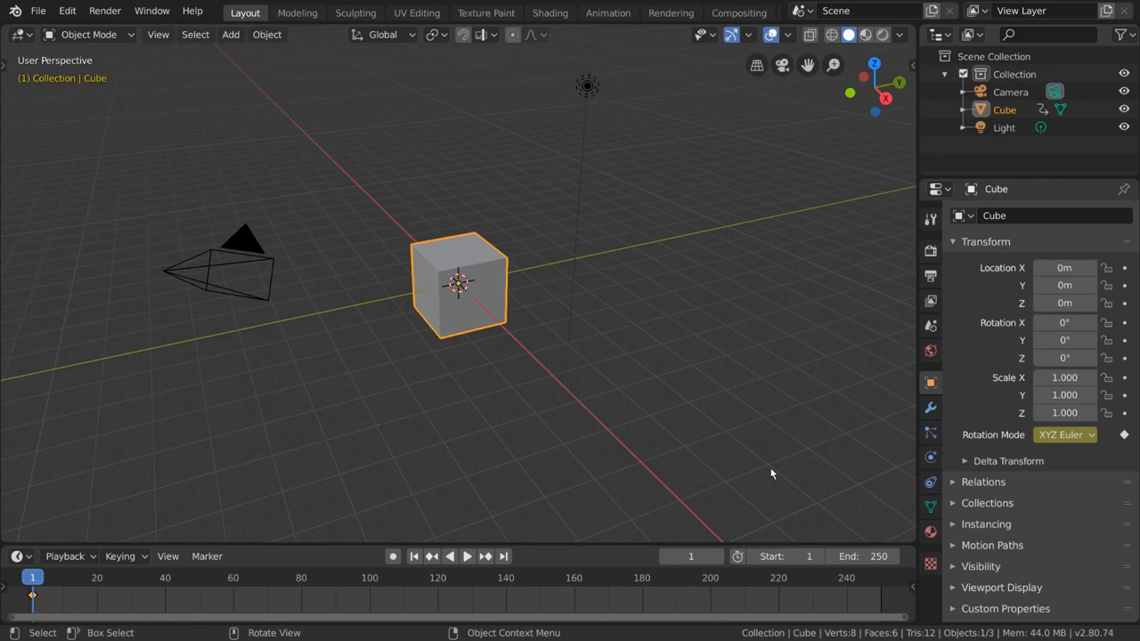
pyautogui.moveTo(511, 329)
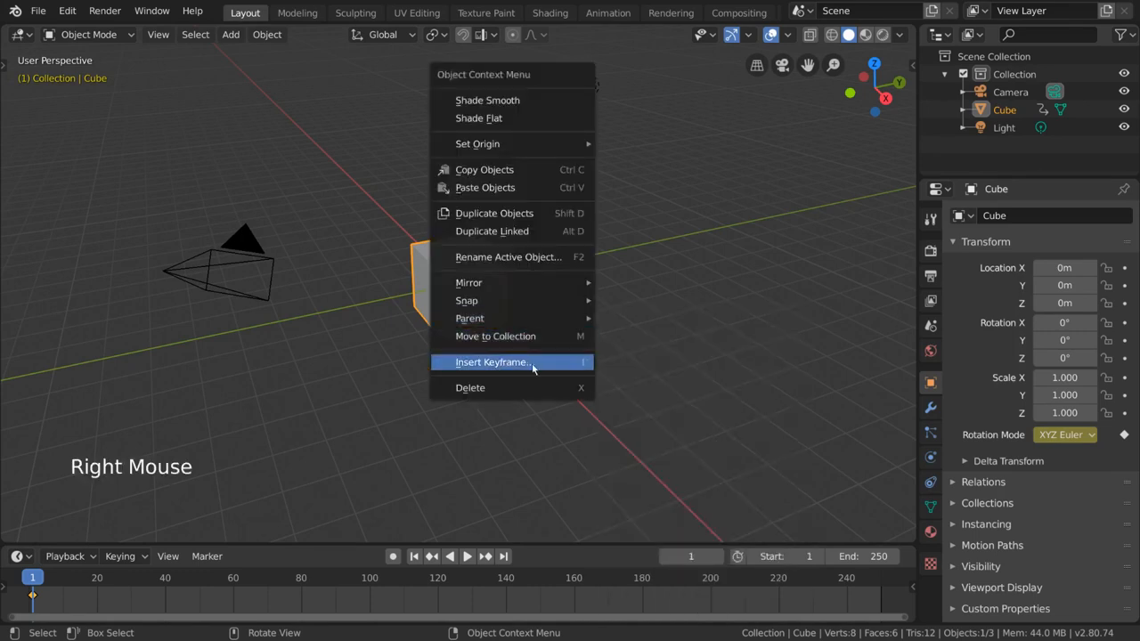
pyautogui.moveTo(542, 368)
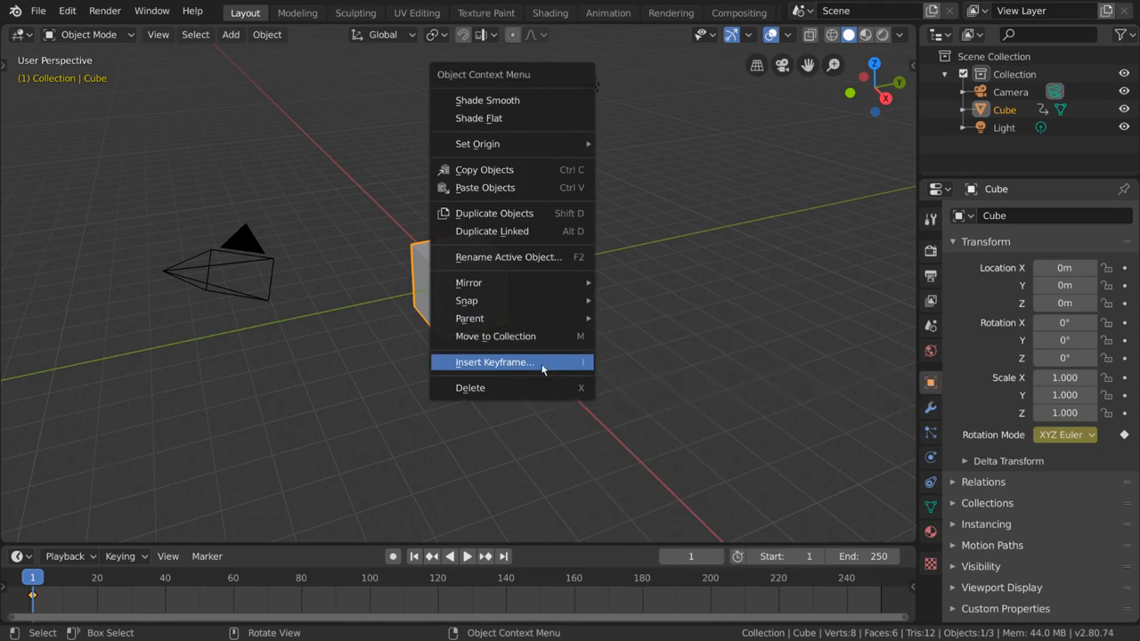
# Insert a LocRotScale keyframe on the cube at frame 1
pyautogui.click(495, 361)
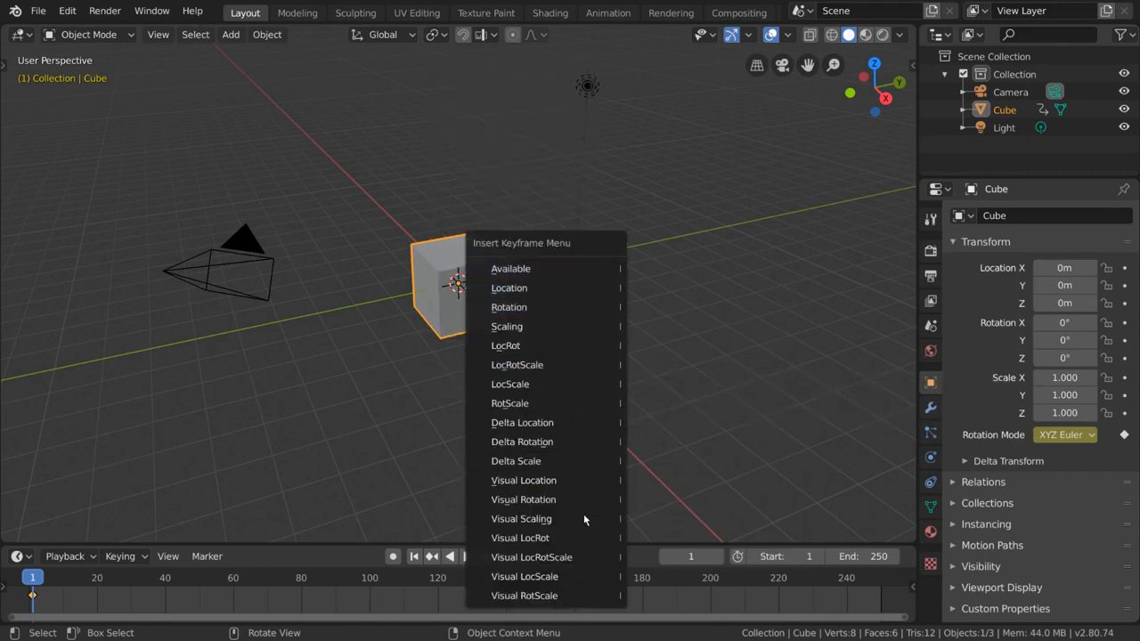
pyautogui.moveTo(506, 346)
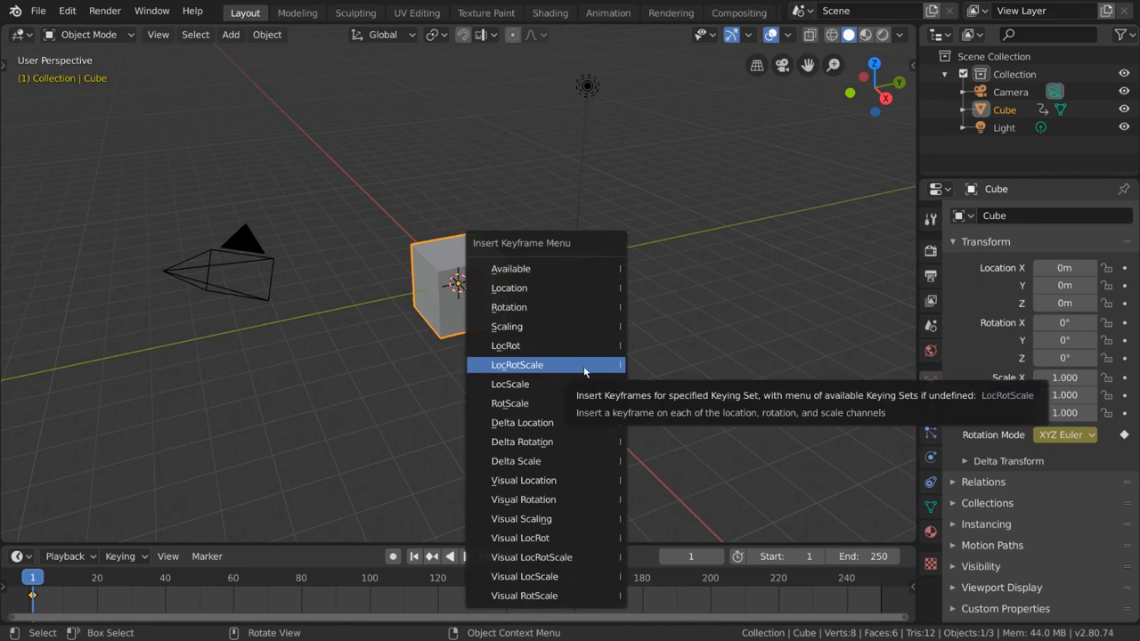
pyautogui.click(516, 363)
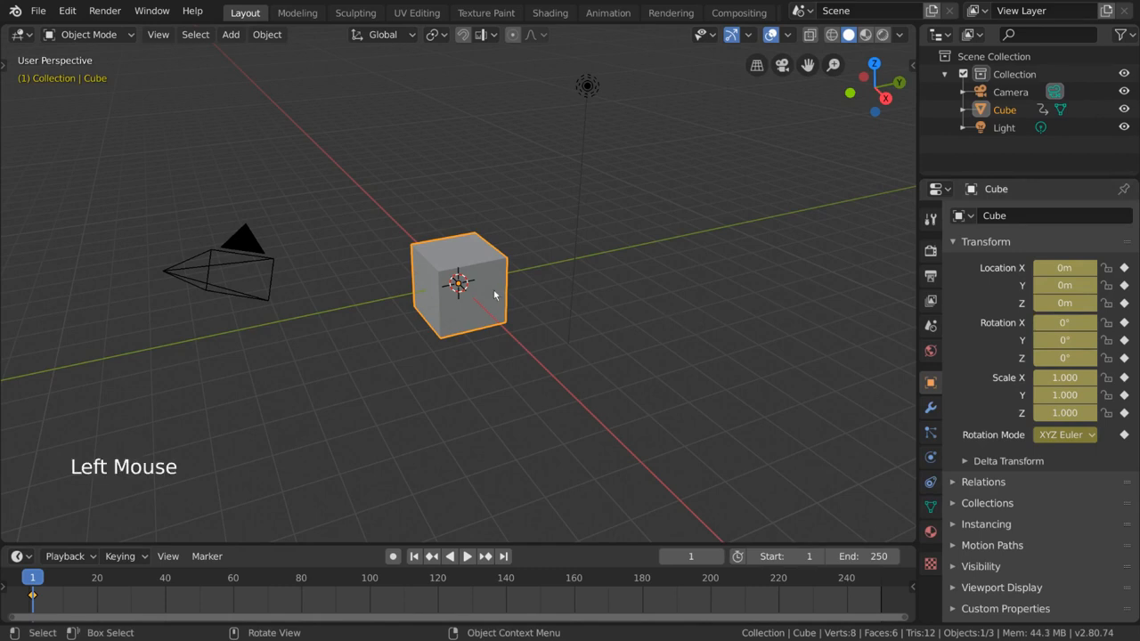
pyautogui.moveTo(751, 310)
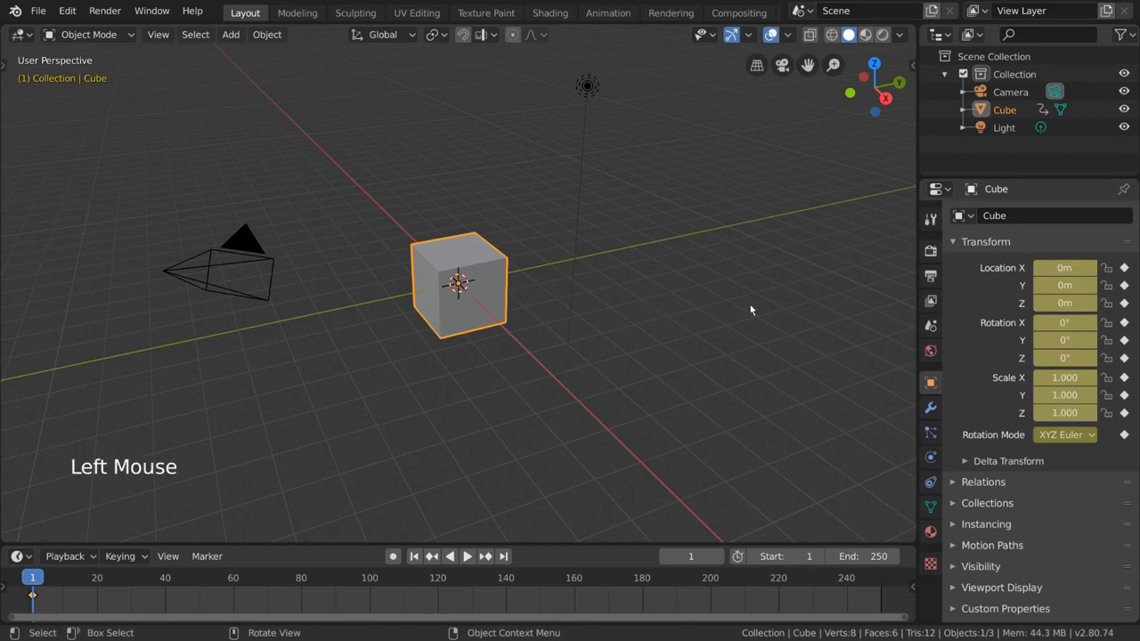
pyautogui.moveTo(639, 271)
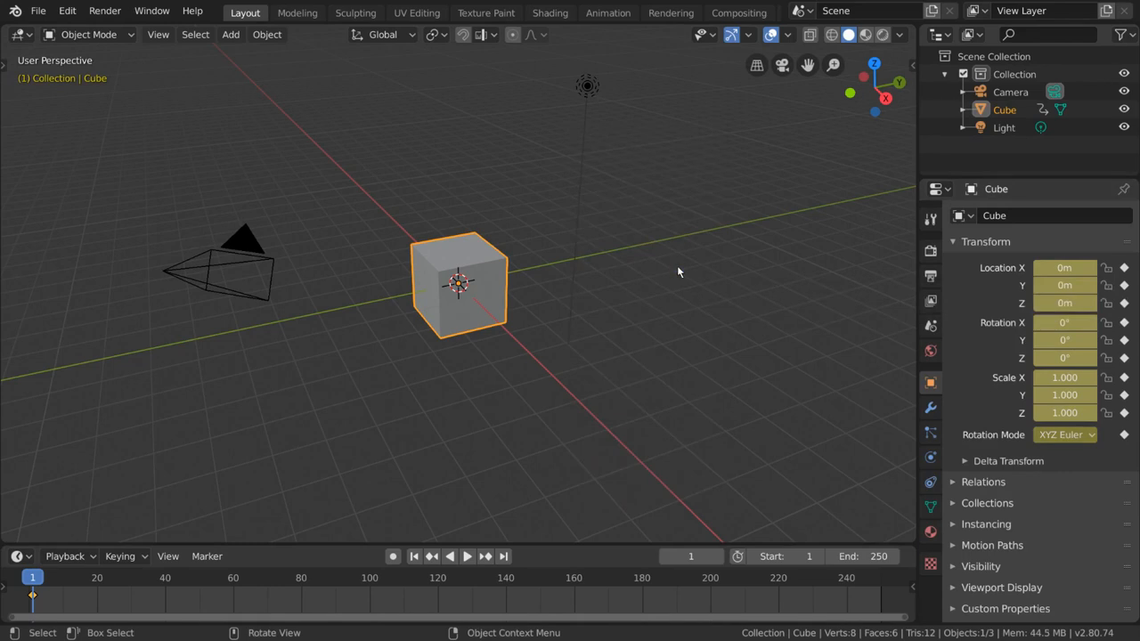
pyautogui.moveTo(655, 295)
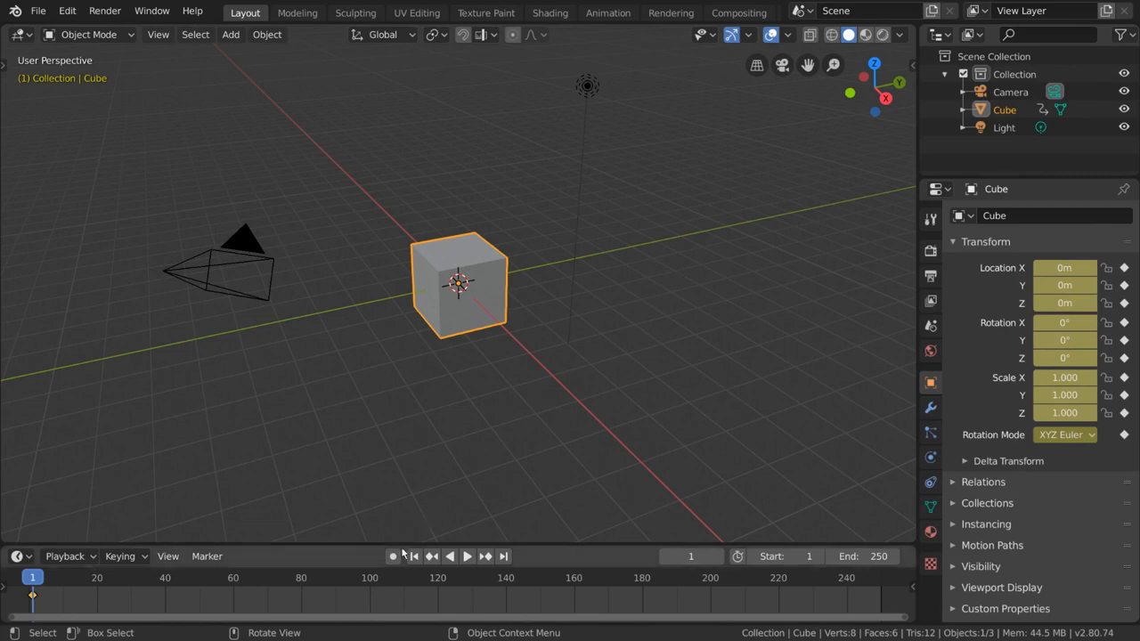
pyautogui.moveTo(394, 555)
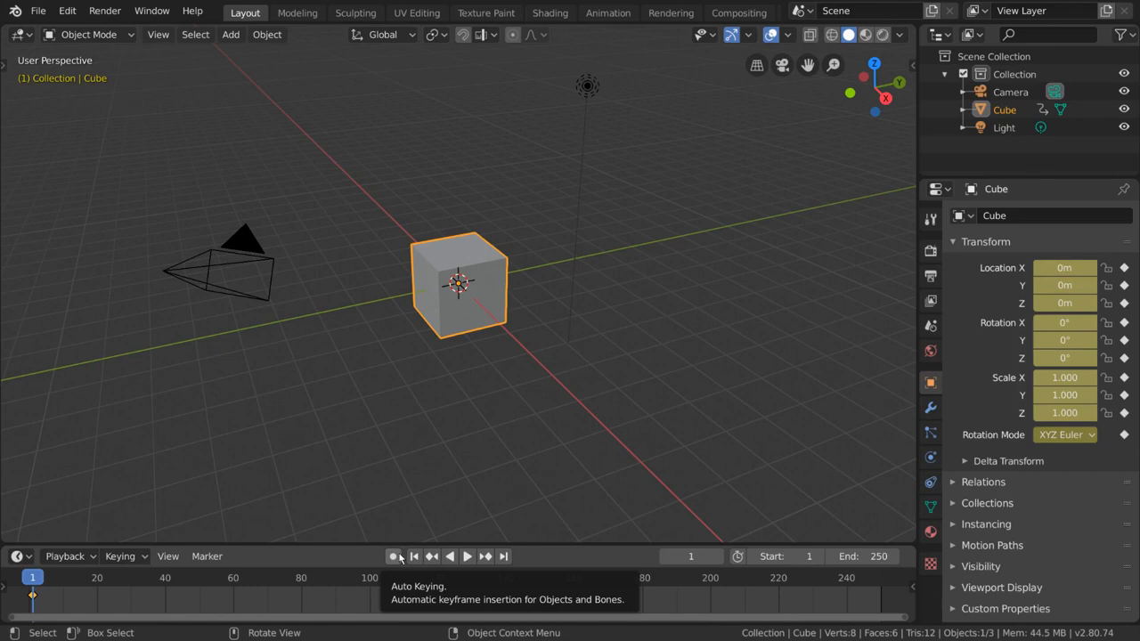
pyautogui.moveTo(538, 466)
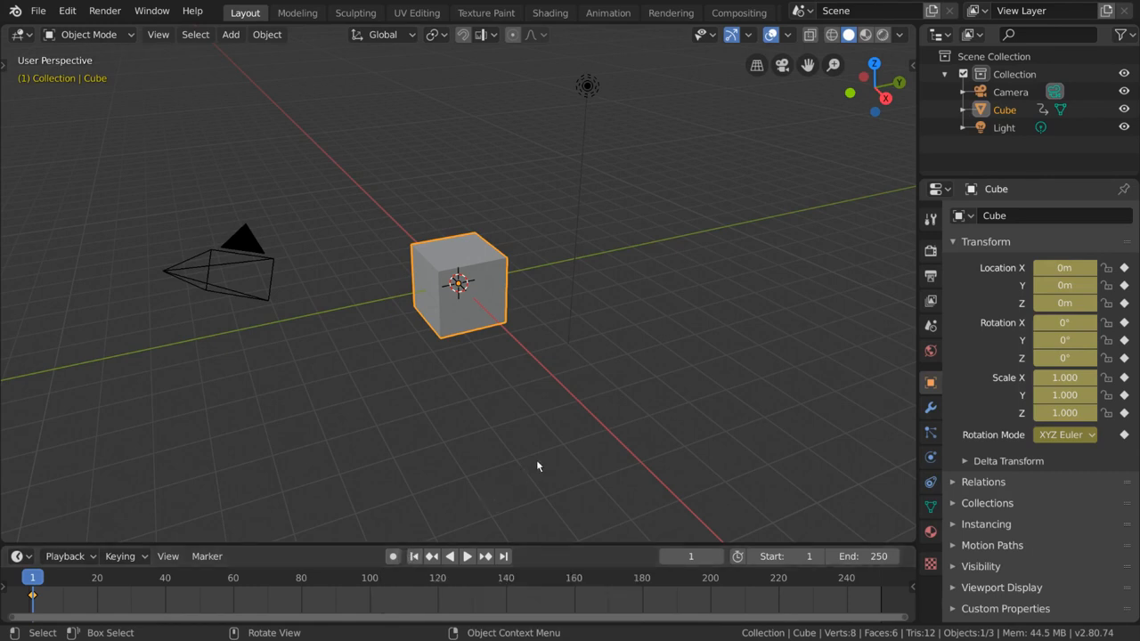
pyautogui.moveTo(466, 449)
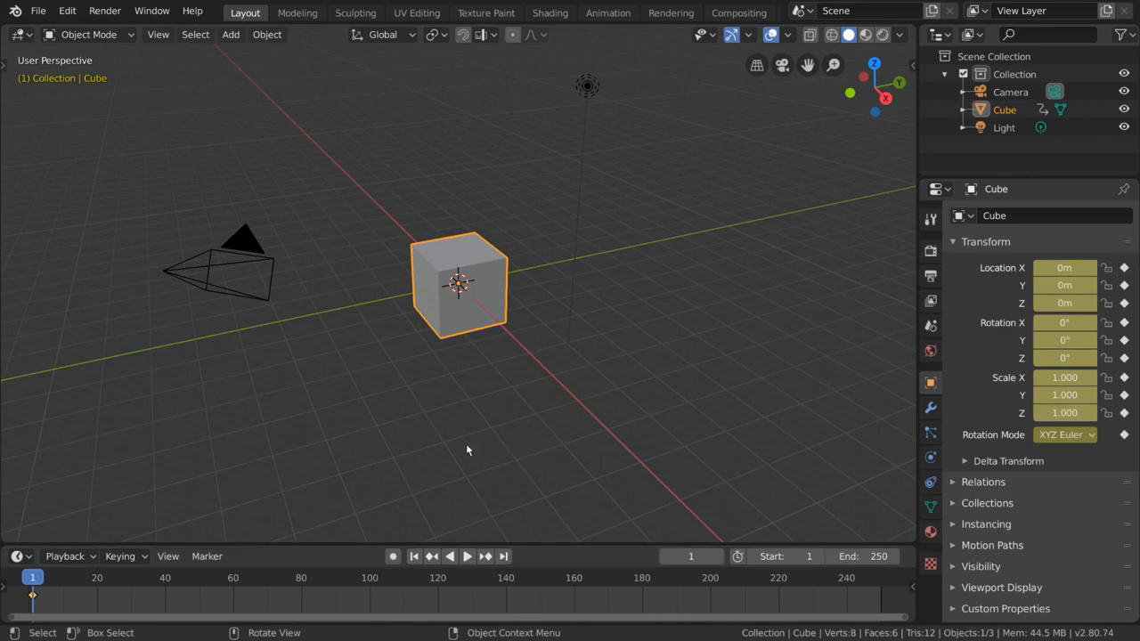
pyautogui.moveTo(472, 323)
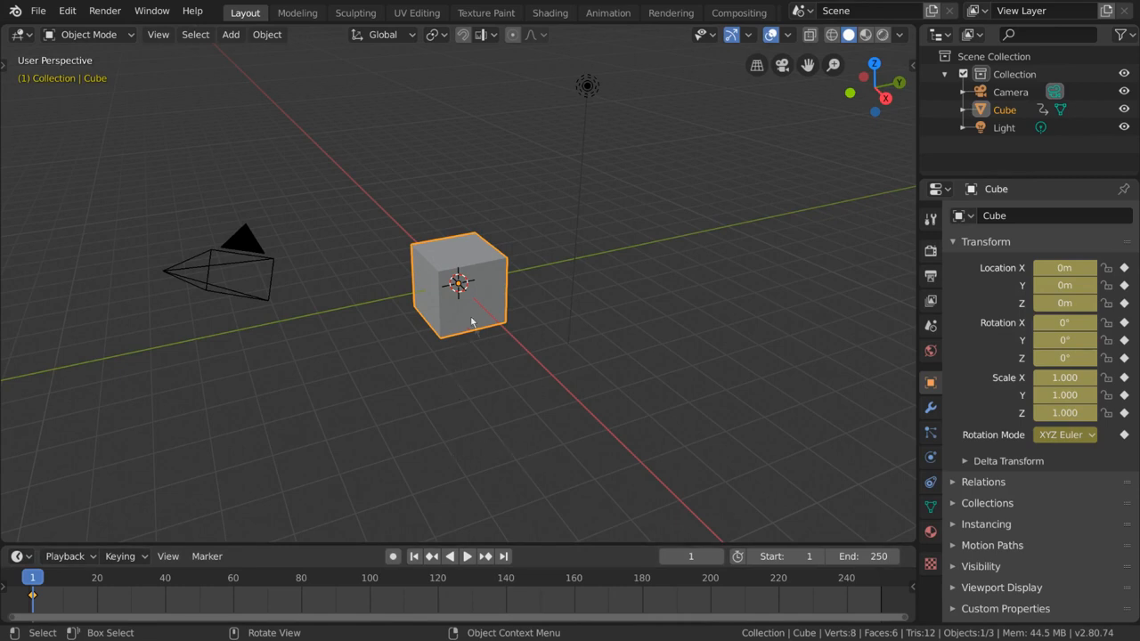
# Add a Suzanne monkey mesh to the scene at the origin
pyautogui.click(231, 34)
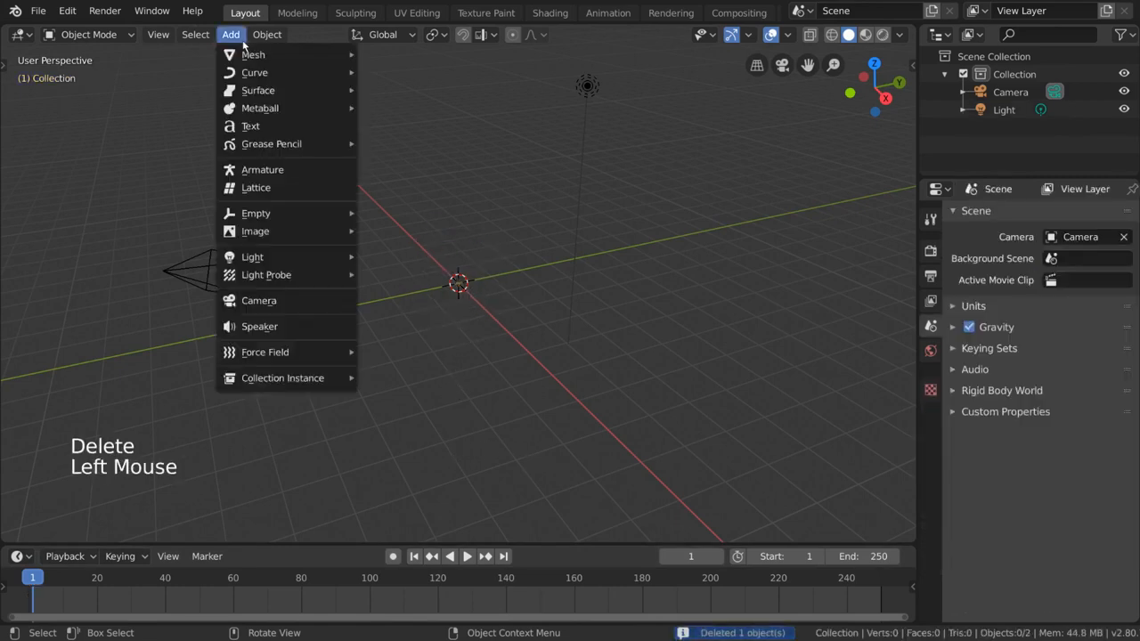
pyautogui.moveTo(253, 54)
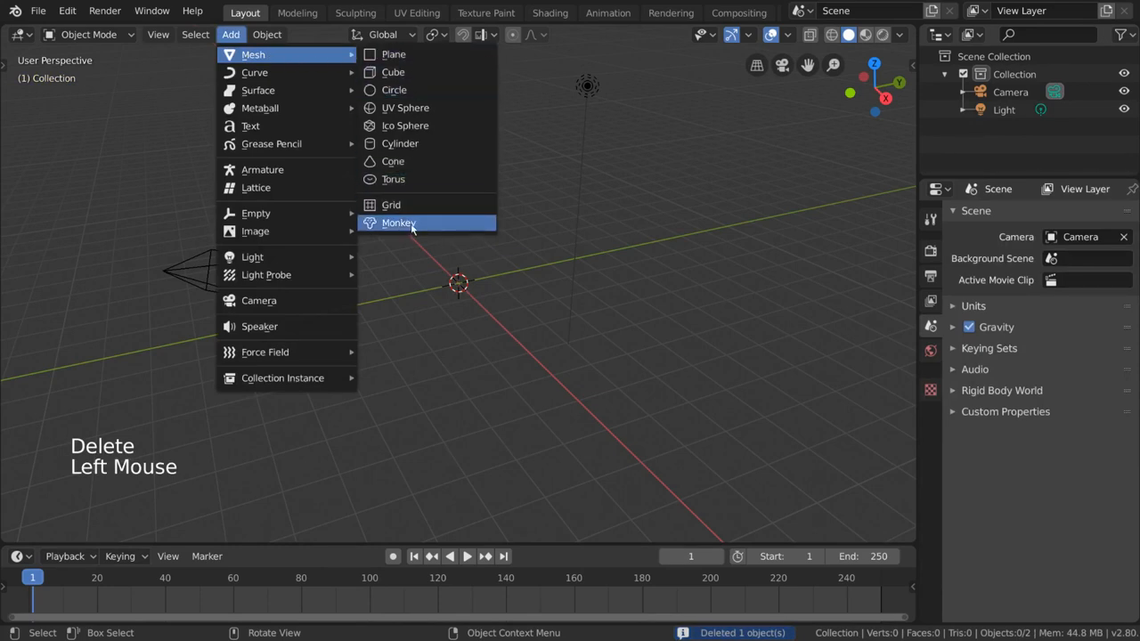
pyautogui.click(399, 223)
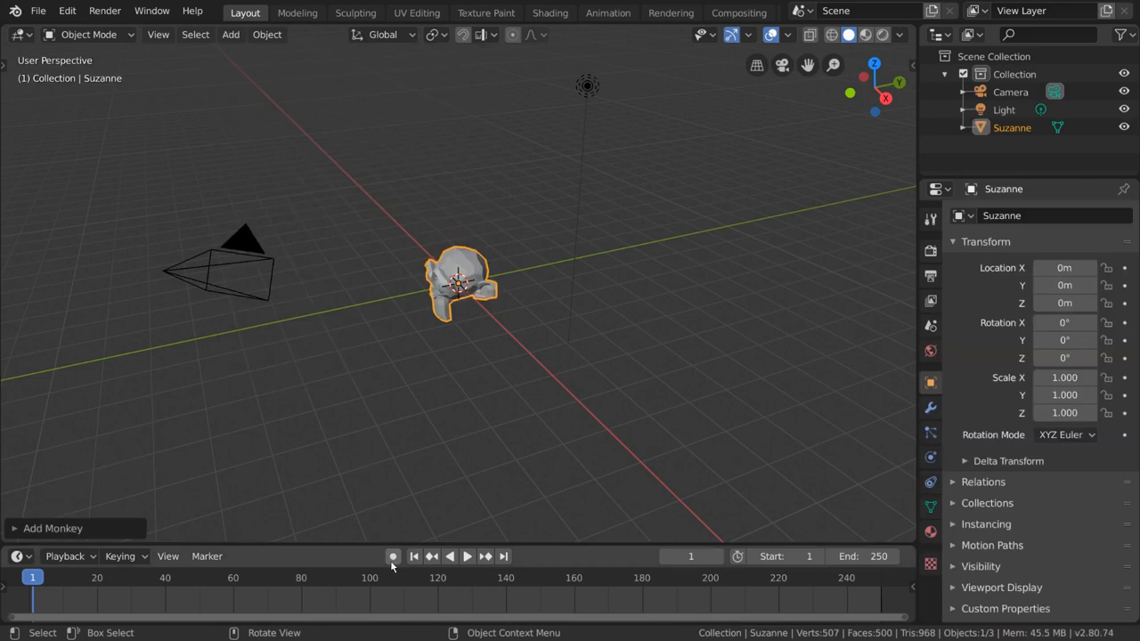
# Enable Auto Keying, trackball-rotate Suzanne to about -27°, -5.5°, 41.3° and clear its location to the origin
pyautogui.click(392, 556)
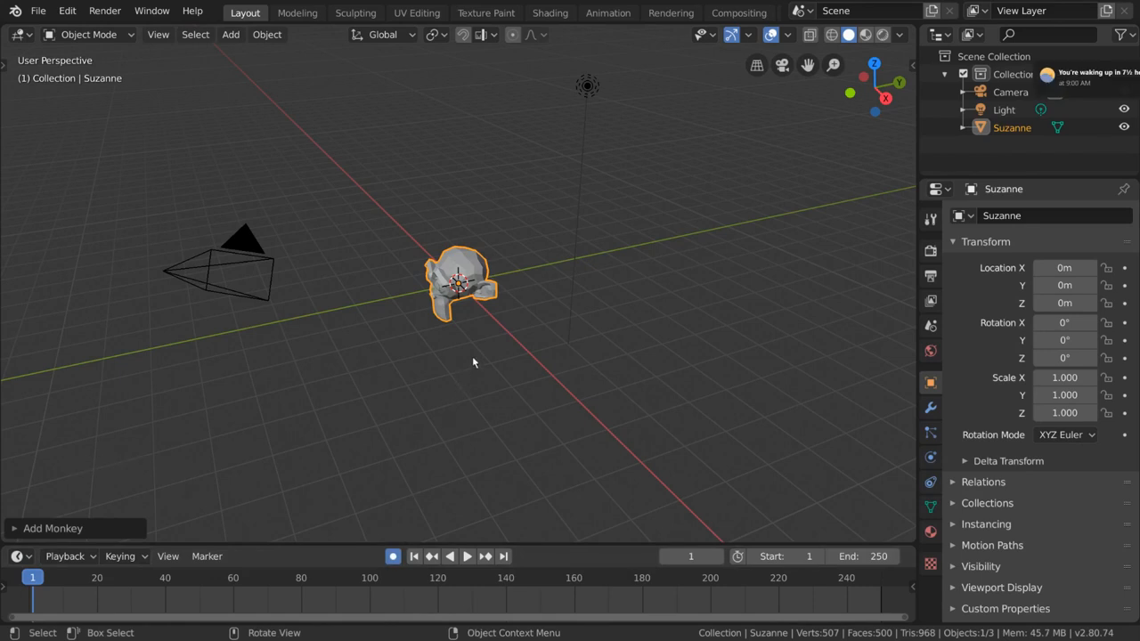
pyautogui.moveTo(506, 321)
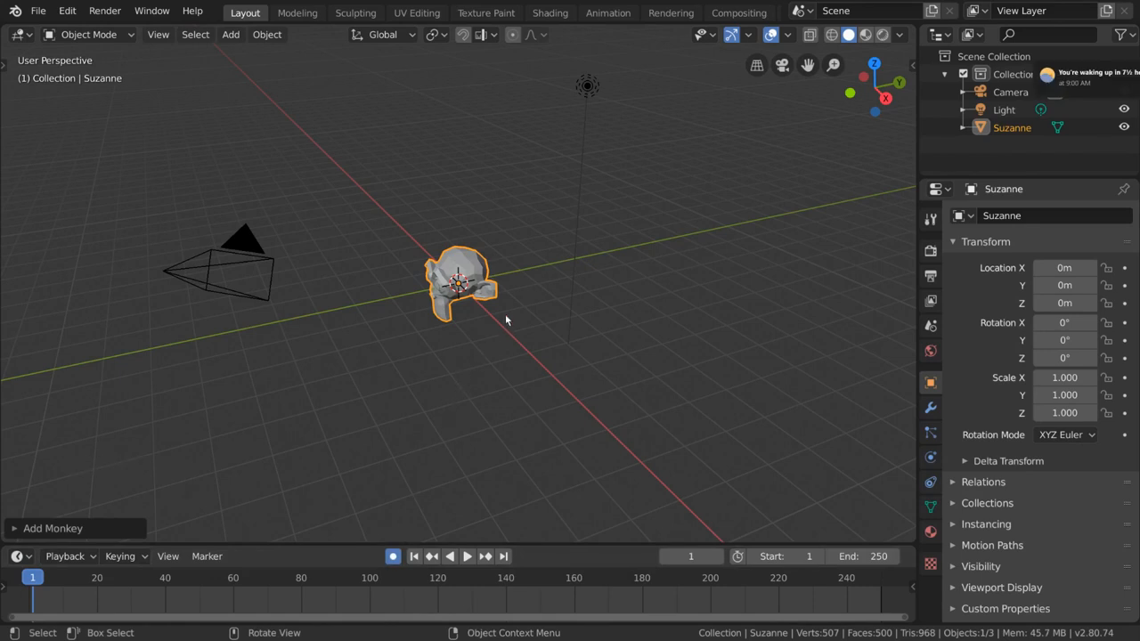
pyautogui.press('r')
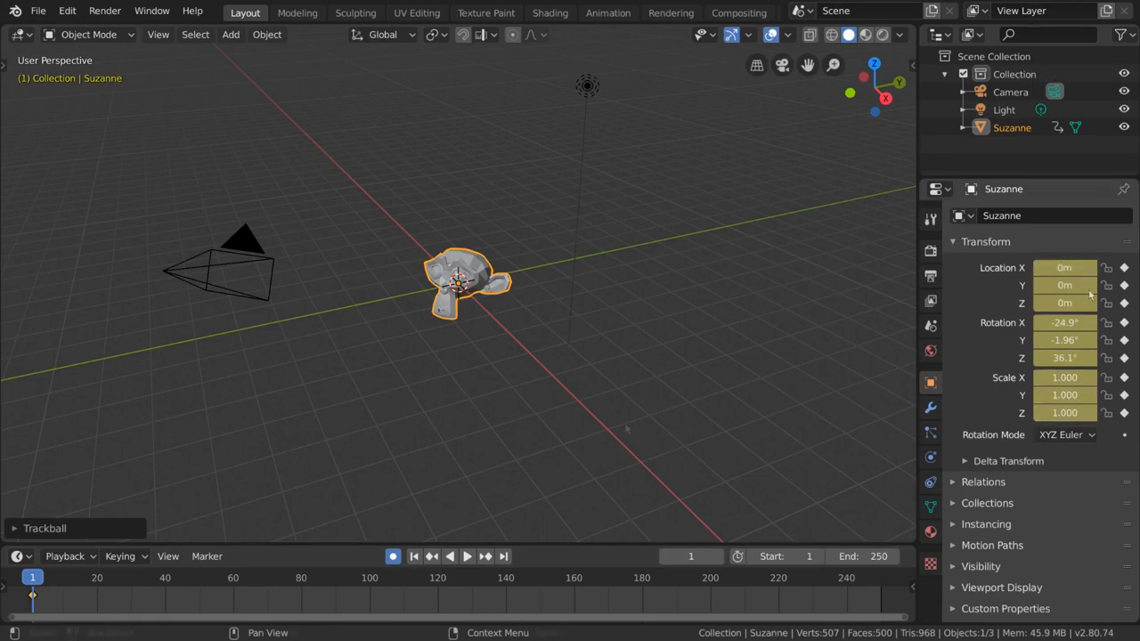
pyautogui.moveTo(525, 442)
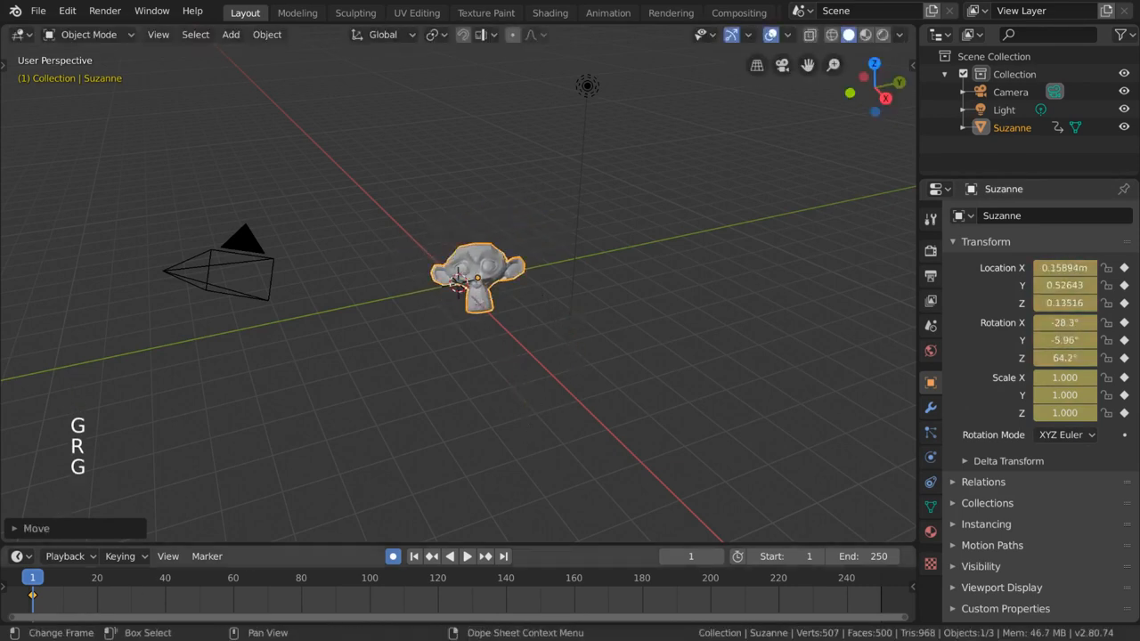
pyautogui.moveTo(477, 281); pyautogui.dragTo(561, 218)
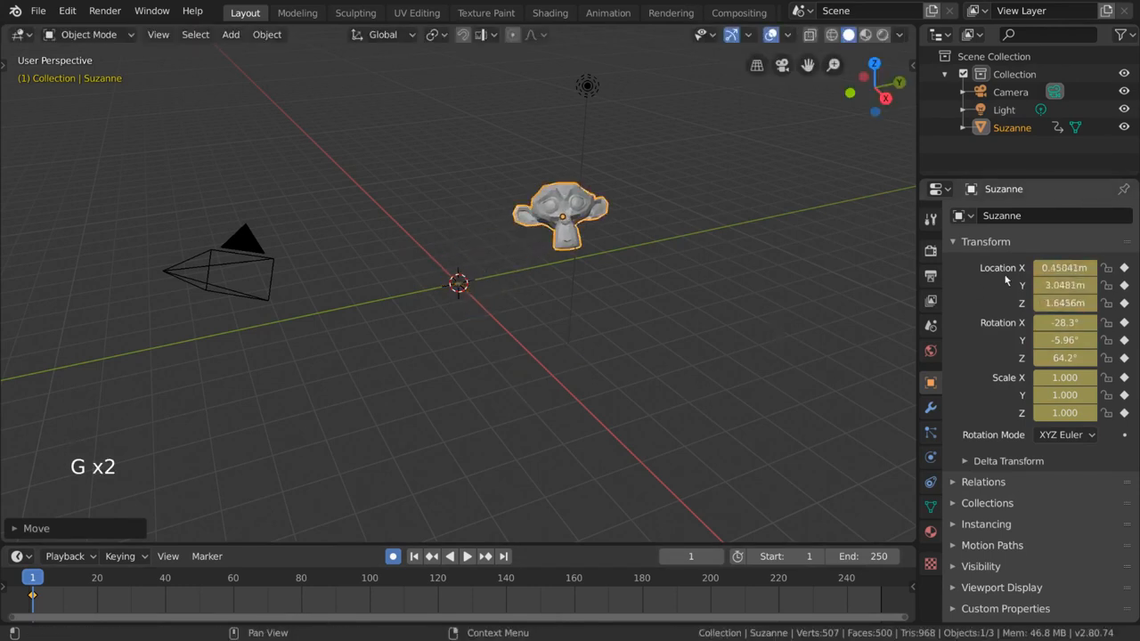
pyautogui.press('alt+g')
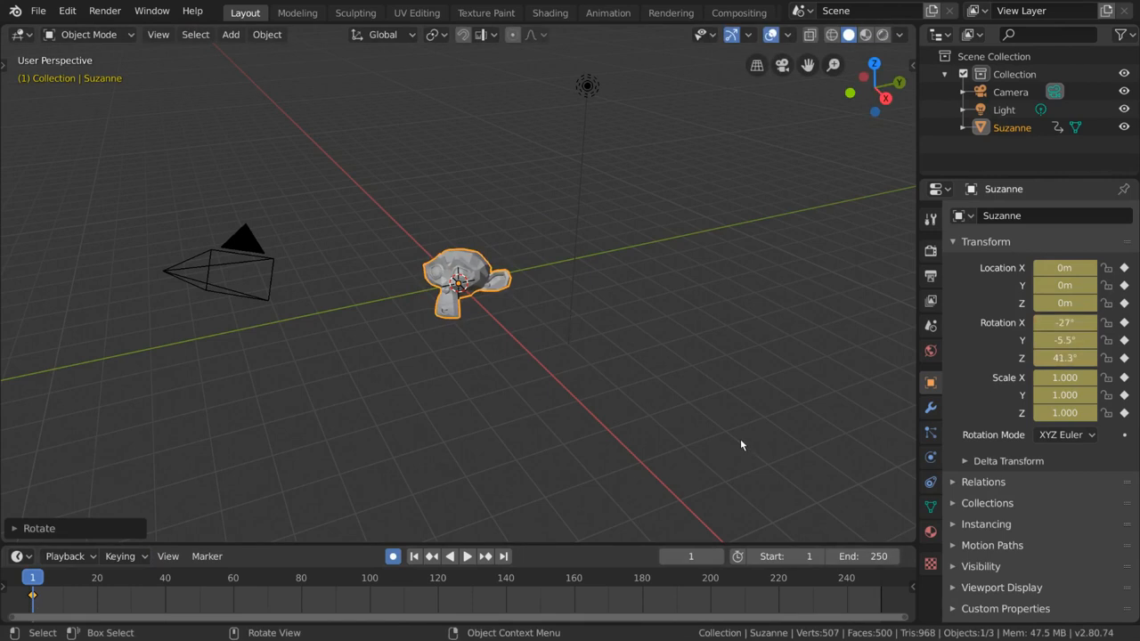
pyautogui.moveTo(659, 597)
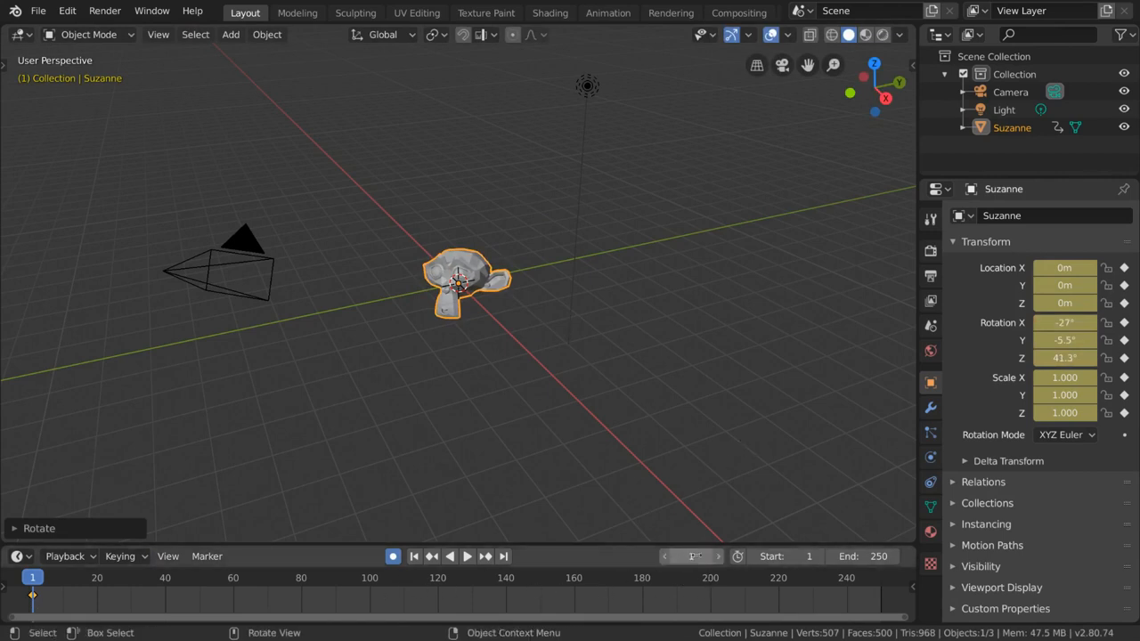
# Scrub and step the timeline, then set the current frame to 20
pyautogui.click(121, 577)
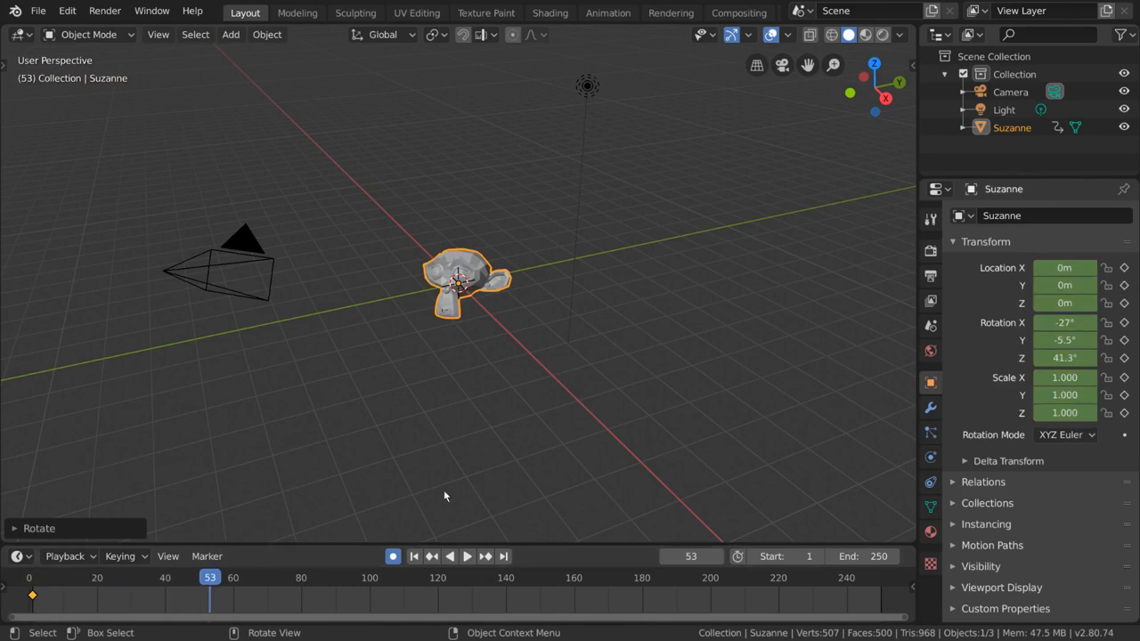
pyautogui.click(466, 556)
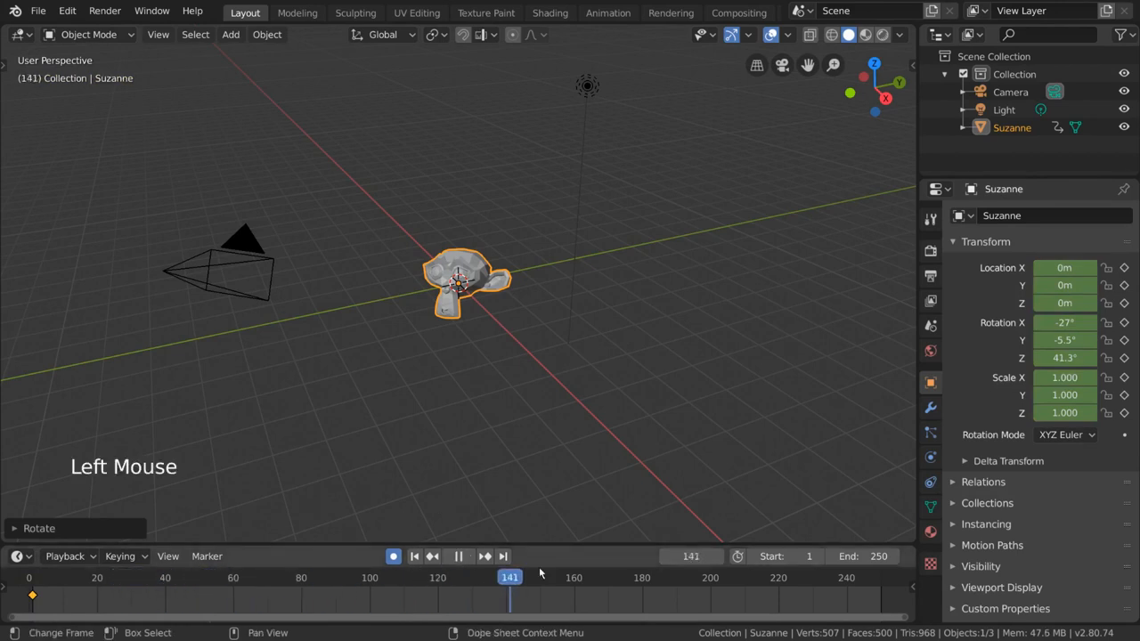
pyautogui.scroll(-3)
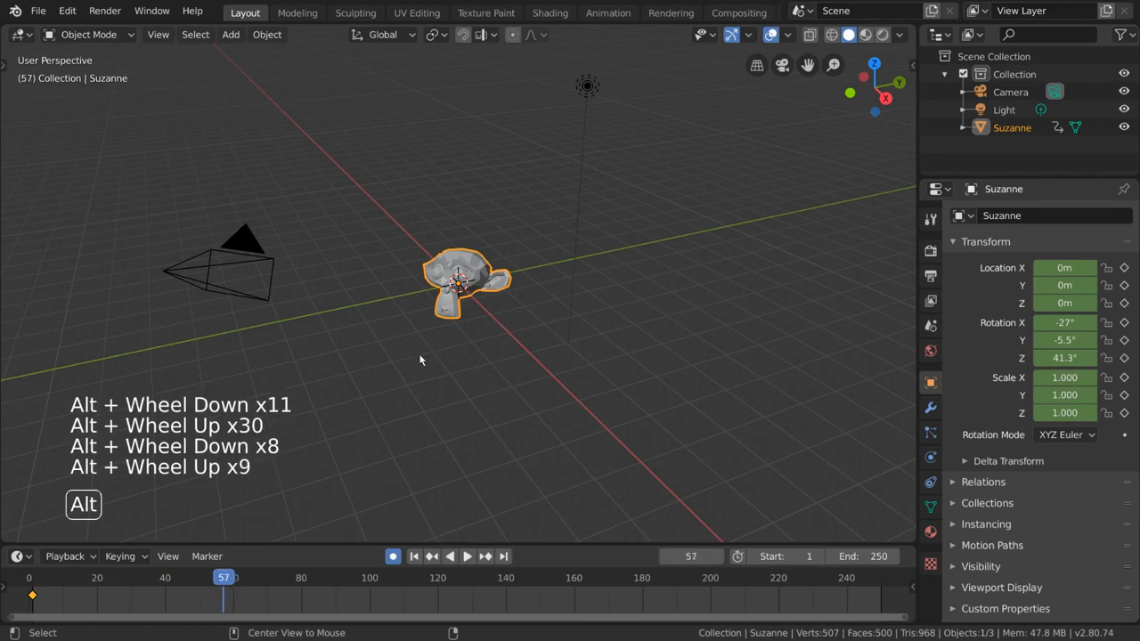
pyautogui.press('Left')
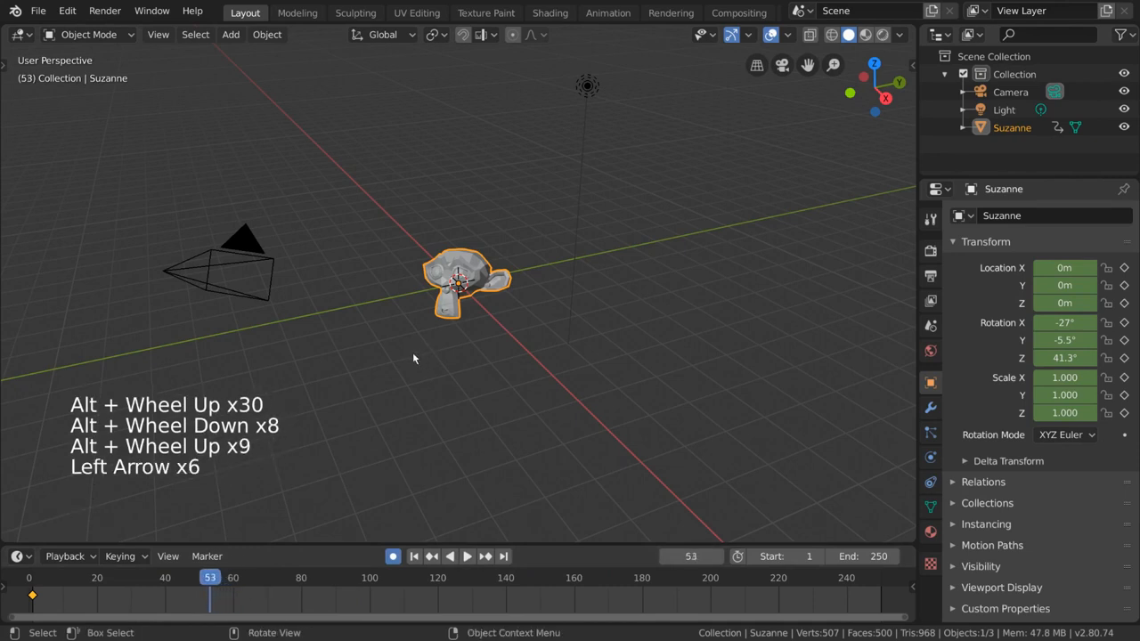
pyautogui.press('Right')
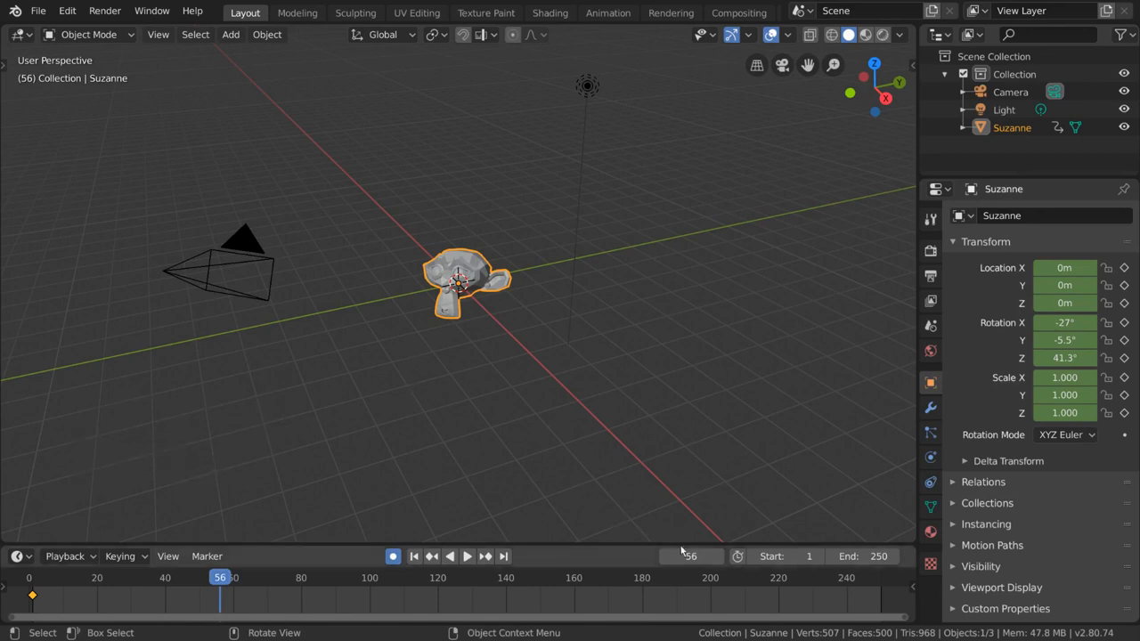
pyautogui.click(691, 556)
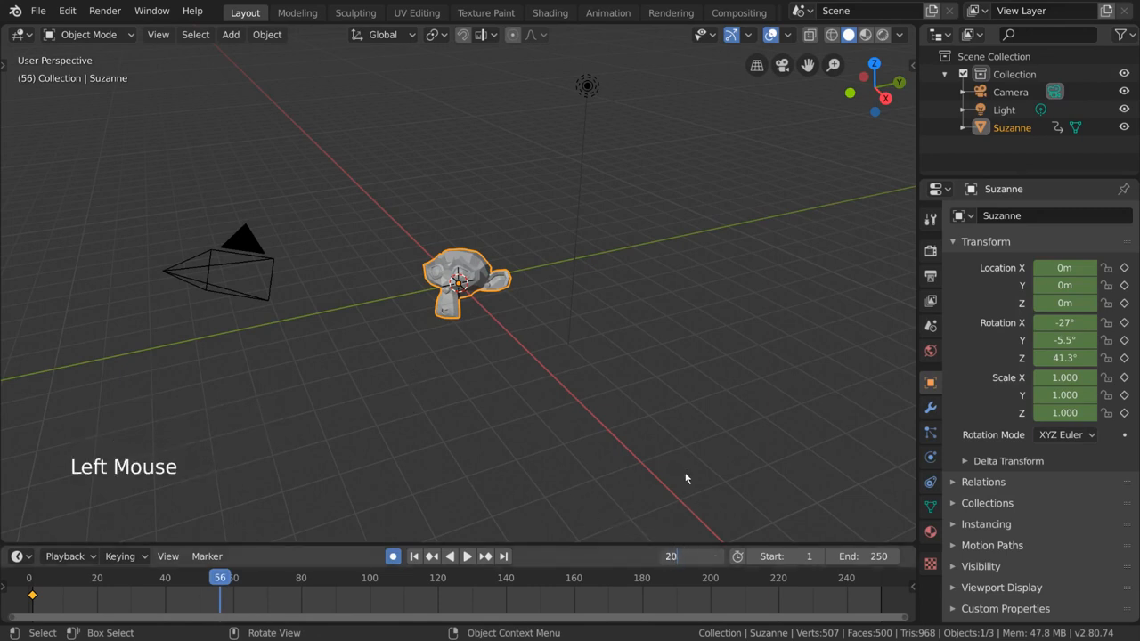
pyautogui.click(96, 577)
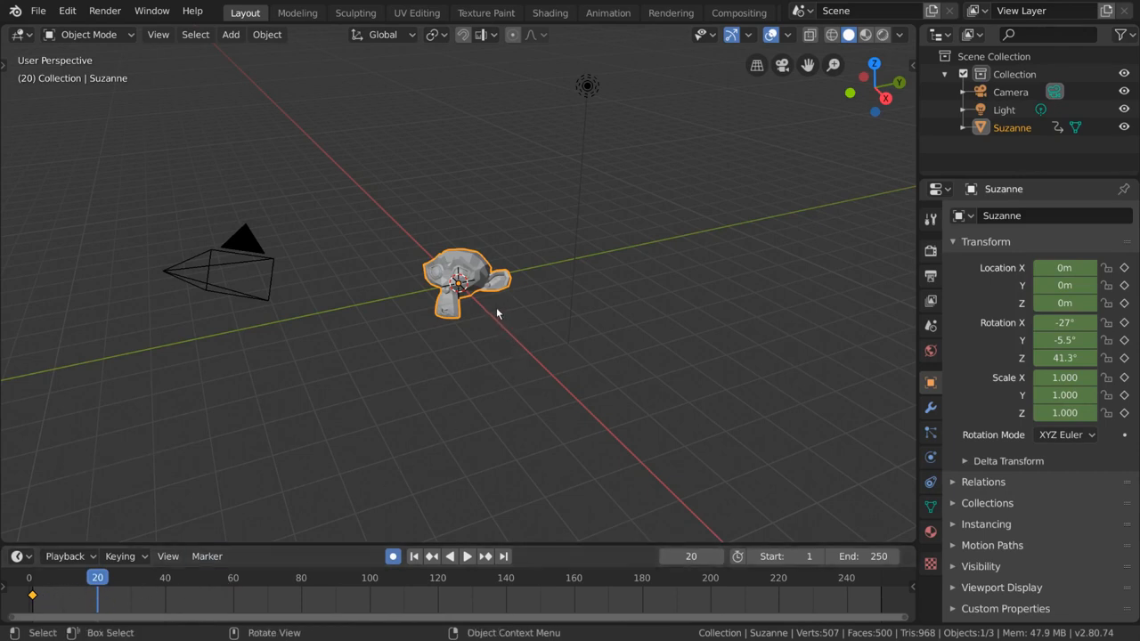
pyautogui.moveTo(508, 349)
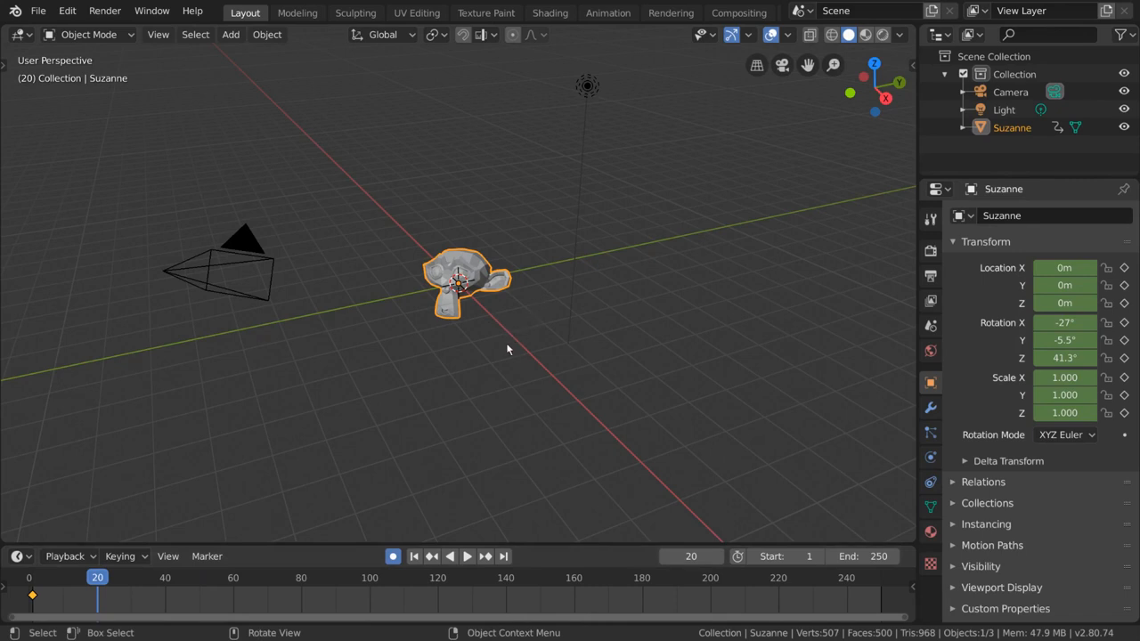
# Move Suzanne off the origin to about 2.2 m, 5.4 m, 0.29 m, auto-keyed at frame 20
pyautogui.press('g')
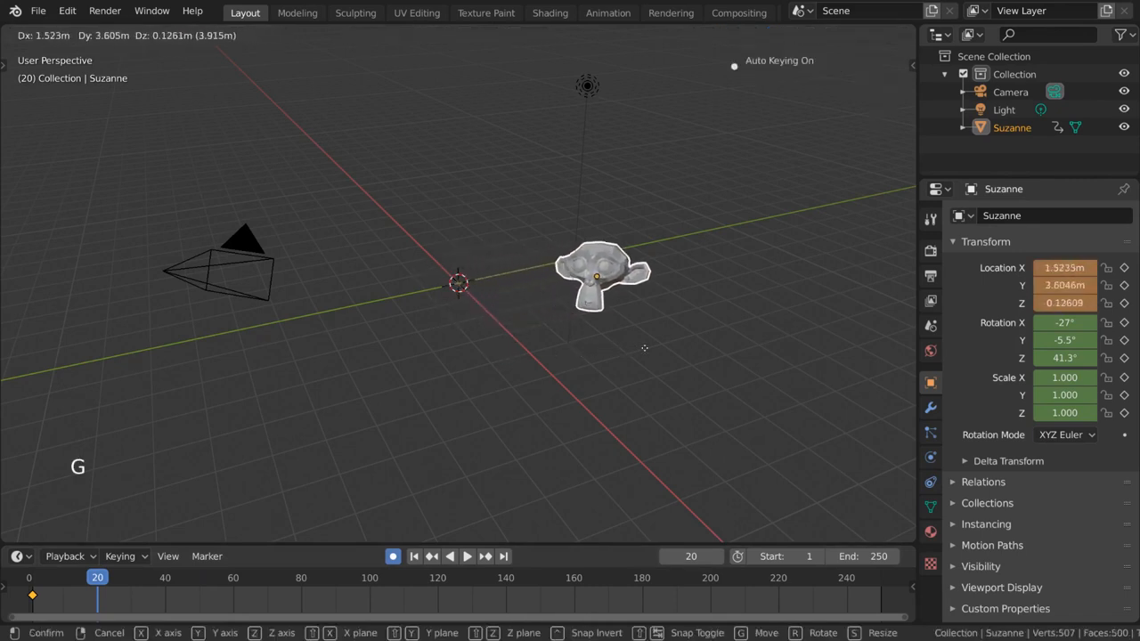
pyautogui.click(670, 342)
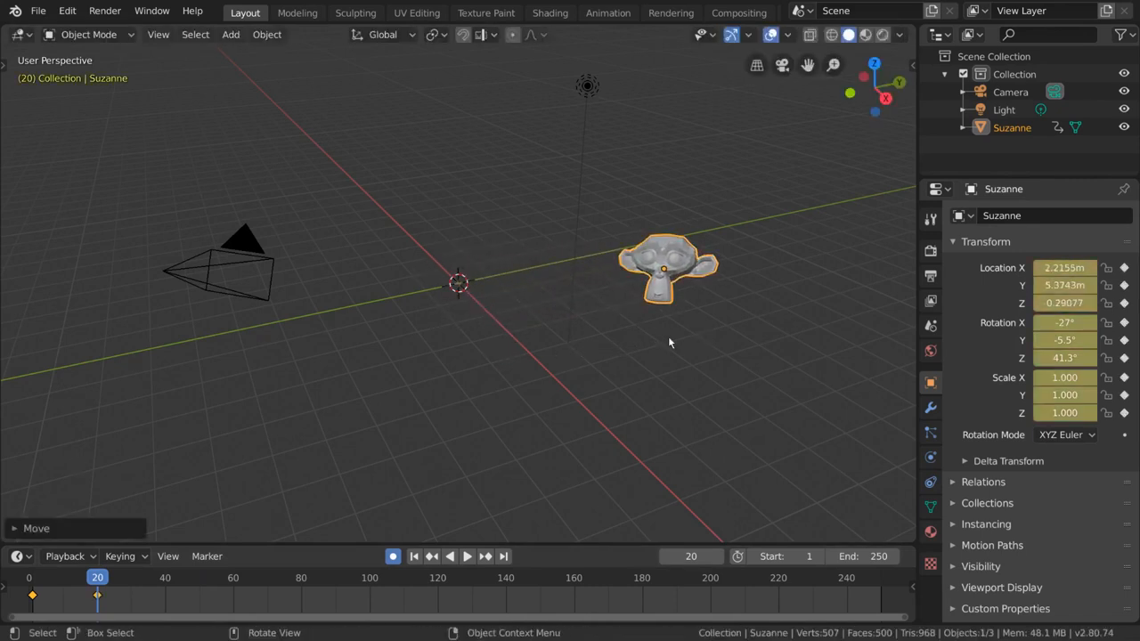
pyautogui.moveTo(381, 488)
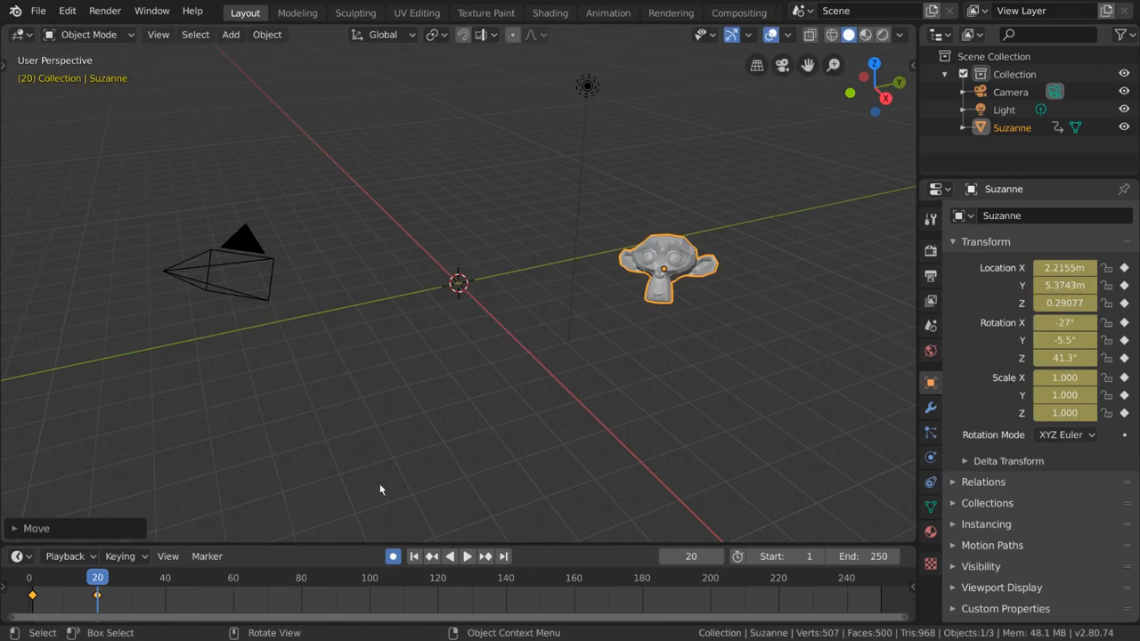
pyautogui.moveTo(45, 599)
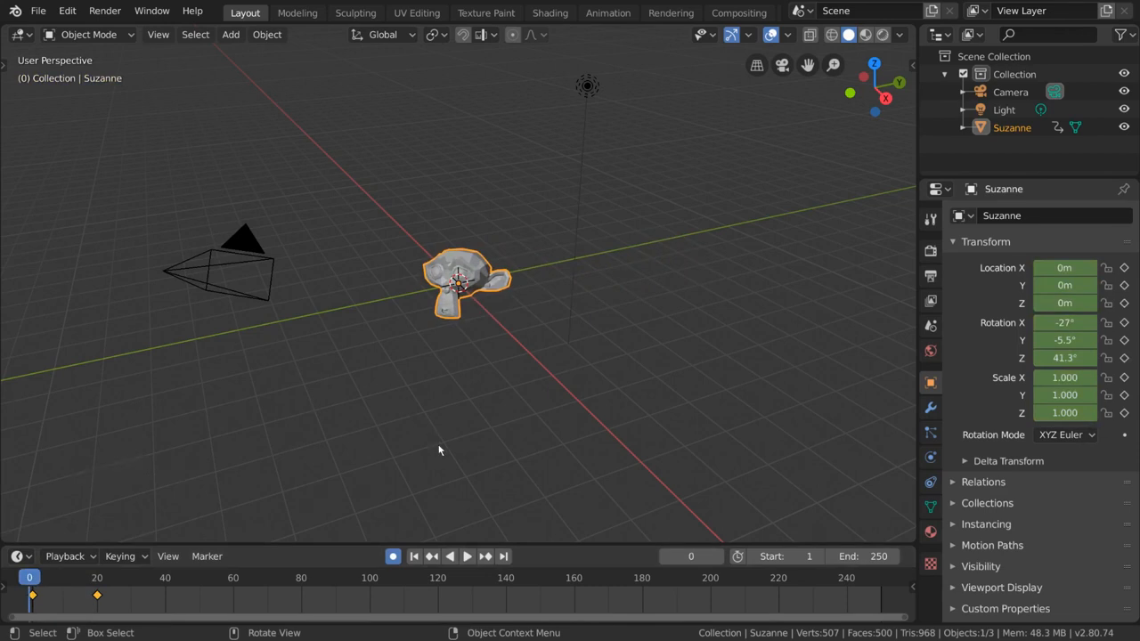
# Play back Suzanne gliding from the origin to her frame-20 position, then stop and scrub the early frames
pyautogui.click(467, 556)
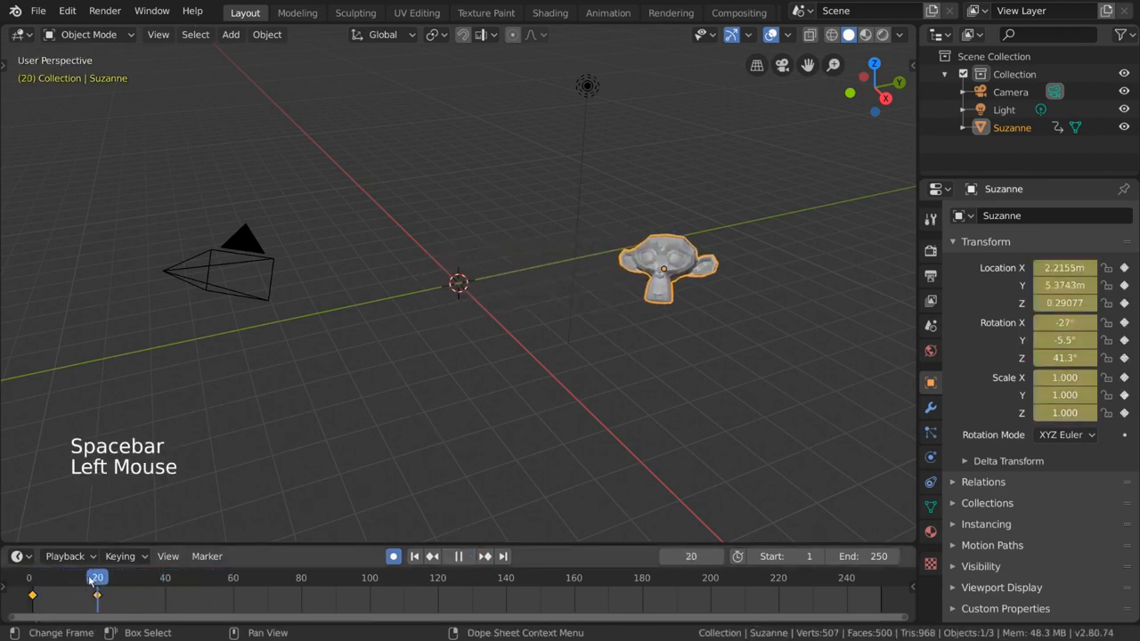
pyautogui.press('space')
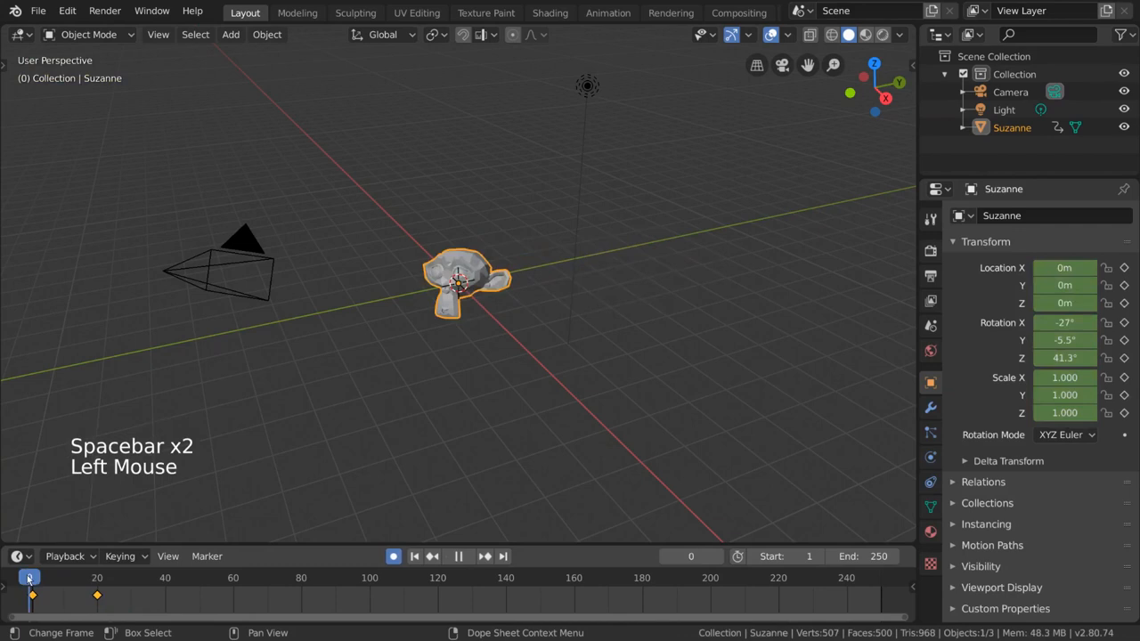
pyautogui.press('space')
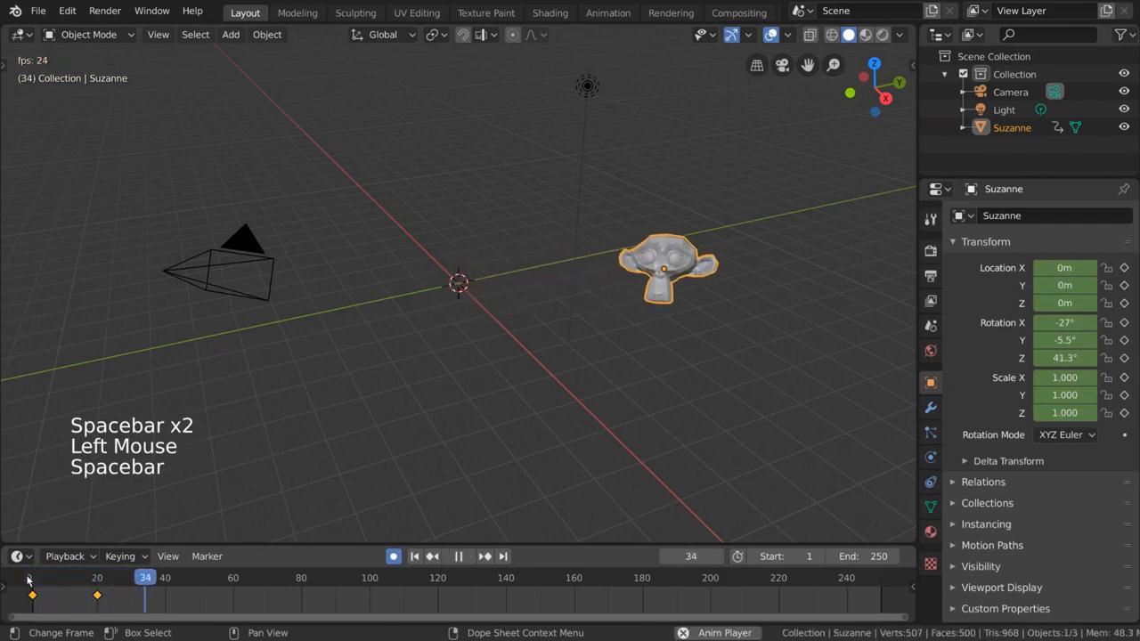
pyautogui.click(103, 577)
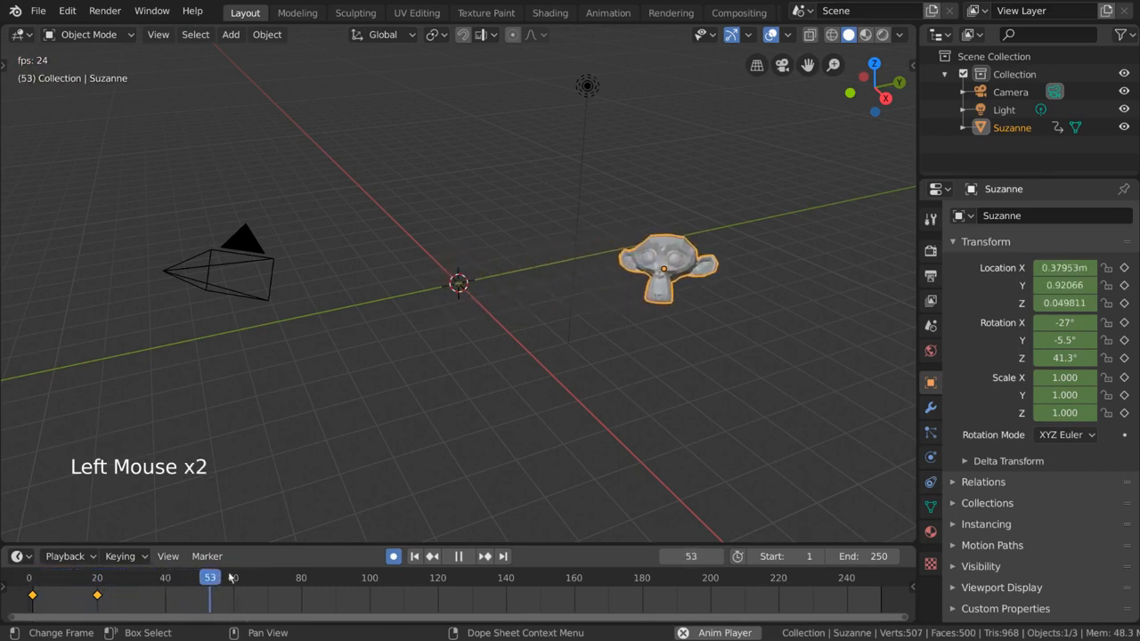
pyautogui.click(57, 577)
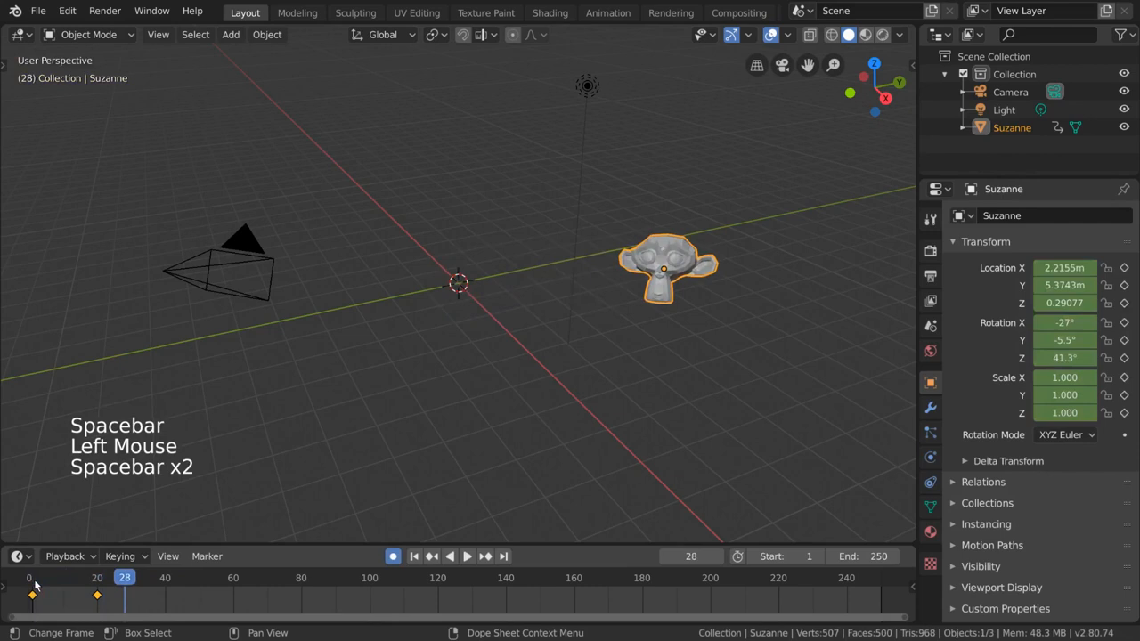
pyautogui.press('space')
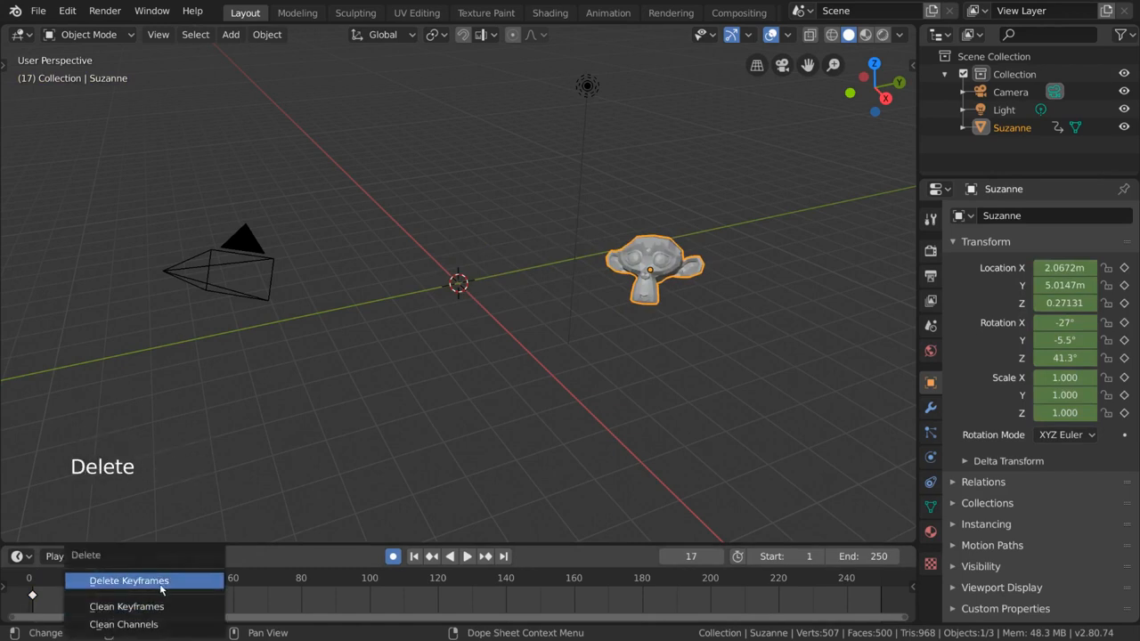
pyautogui.click(128, 580)
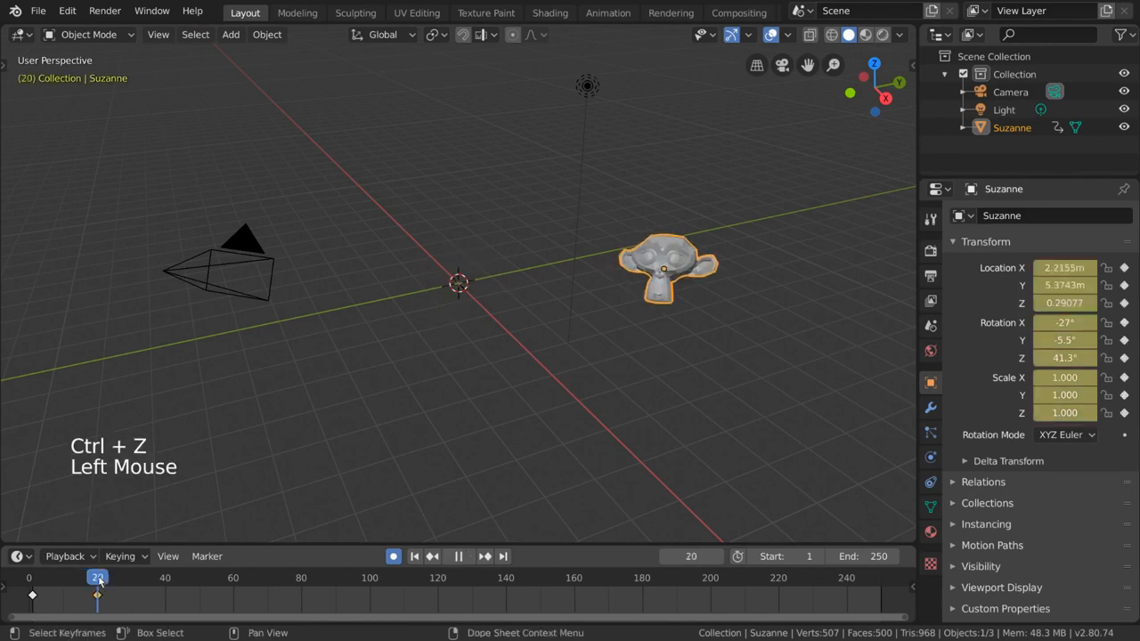
pyautogui.rightClick(1065, 322)
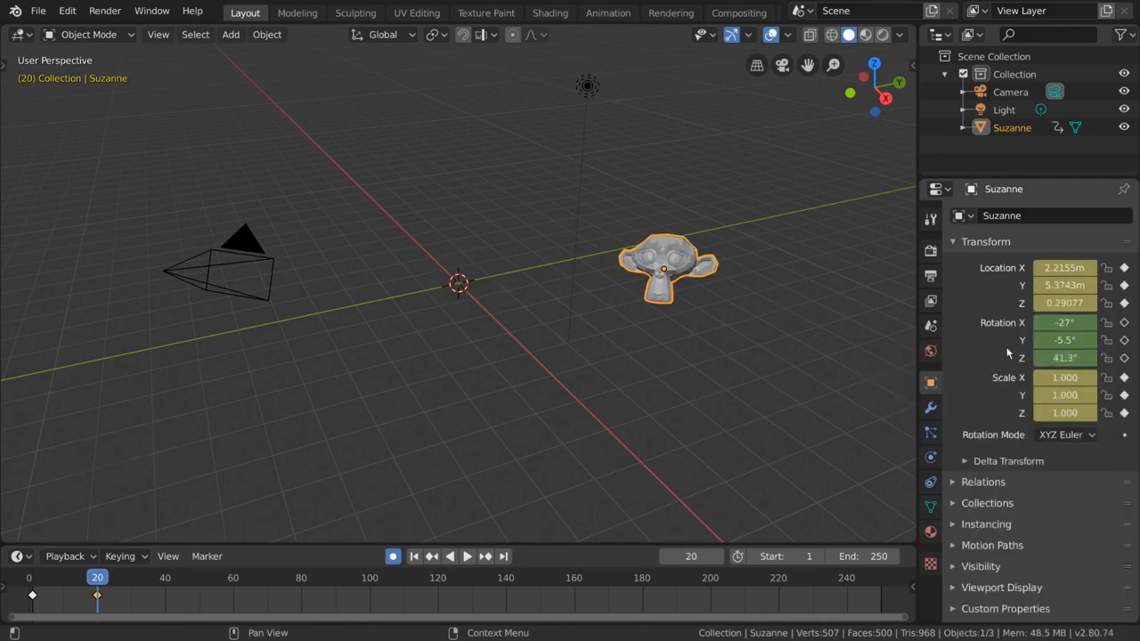
pyautogui.press('ctrl+z')
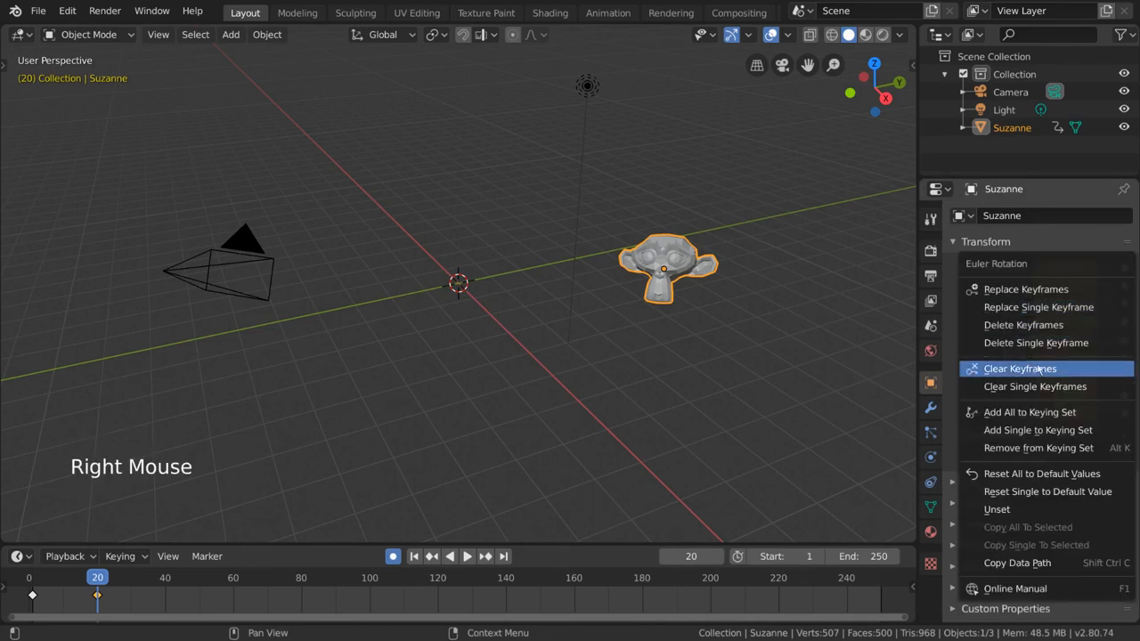
pyautogui.click(1019, 366)
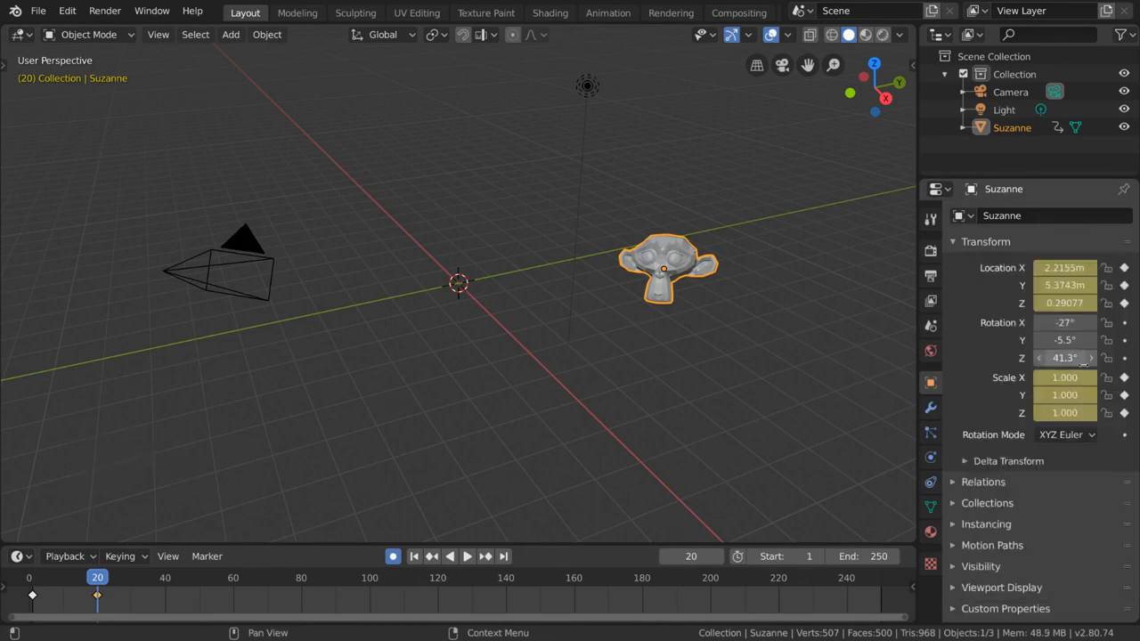
pyautogui.press('ctrl+z')
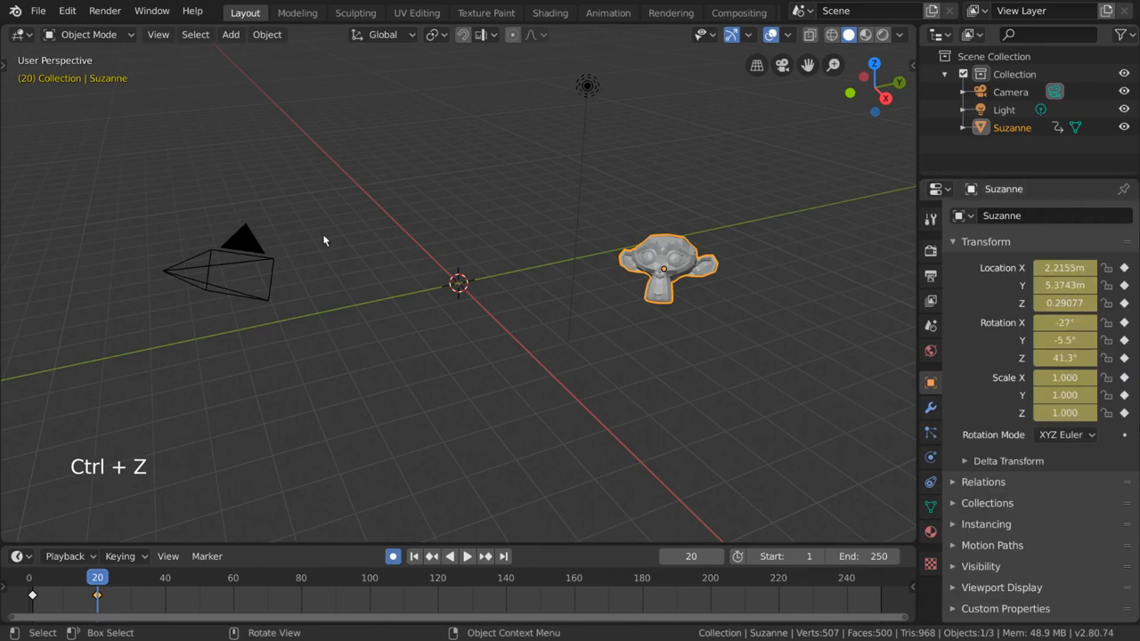
pyautogui.moveTo(520, 329)
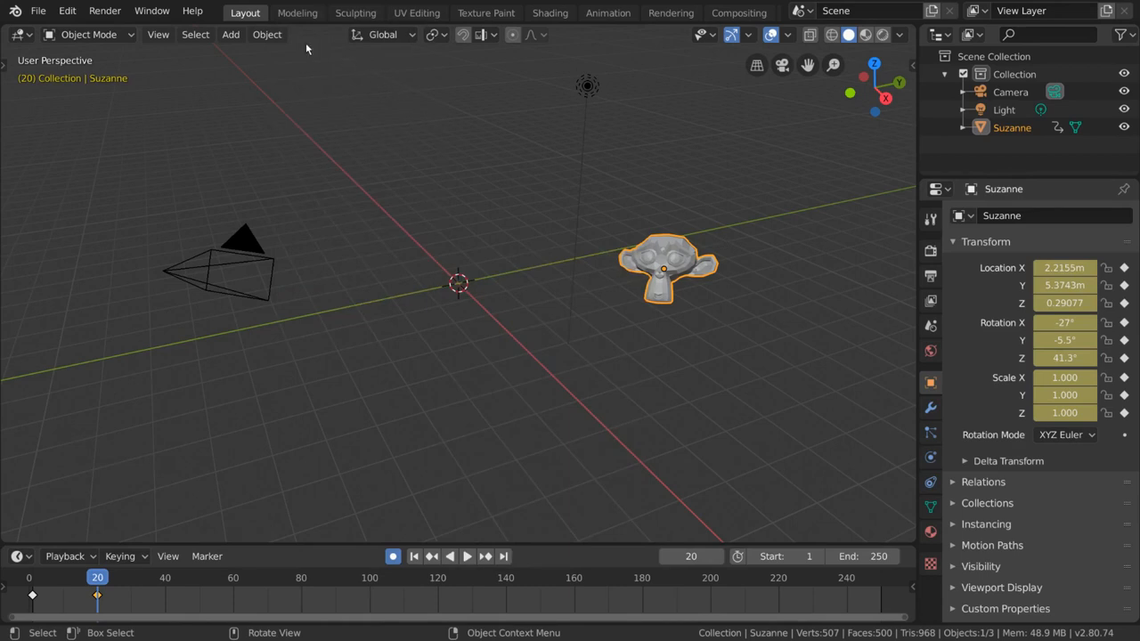
# Delete Suzanne's frame 20 keyframe via Object > Animation > Delete Keyframe, then undo it
pyautogui.click(267, 34)
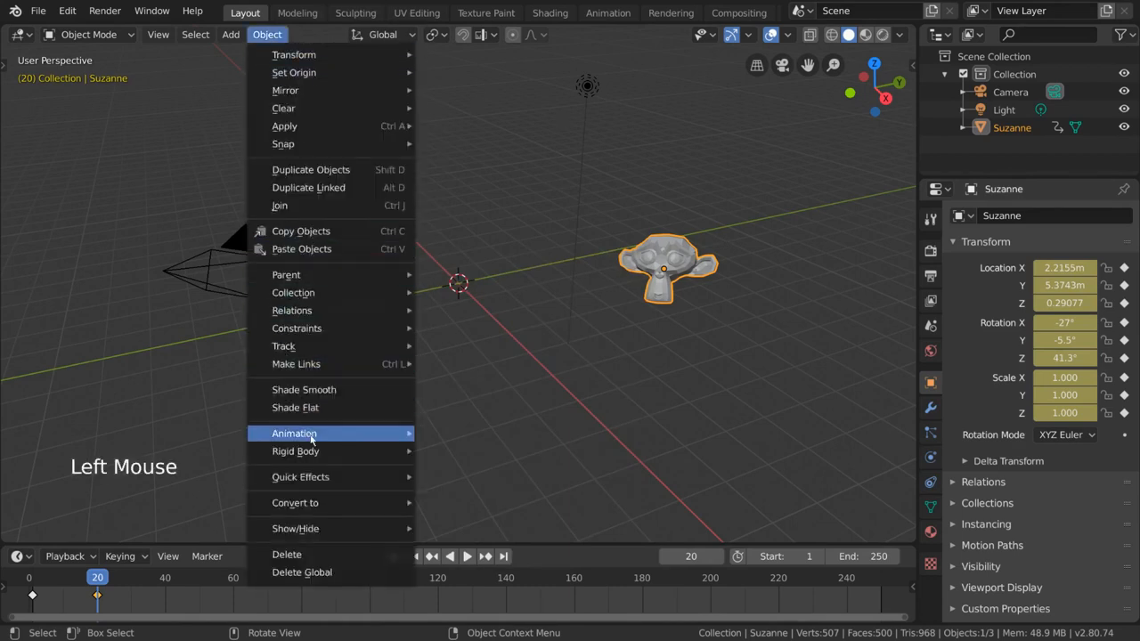
pyautogui.click(294, 435)
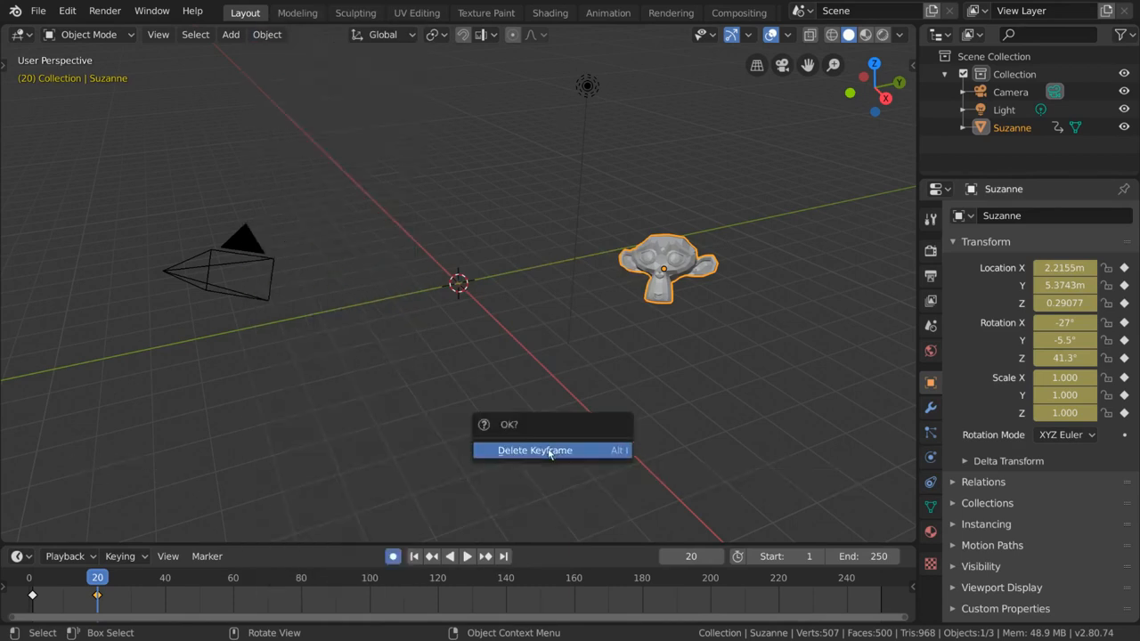
pyautogui.click(535, 448)
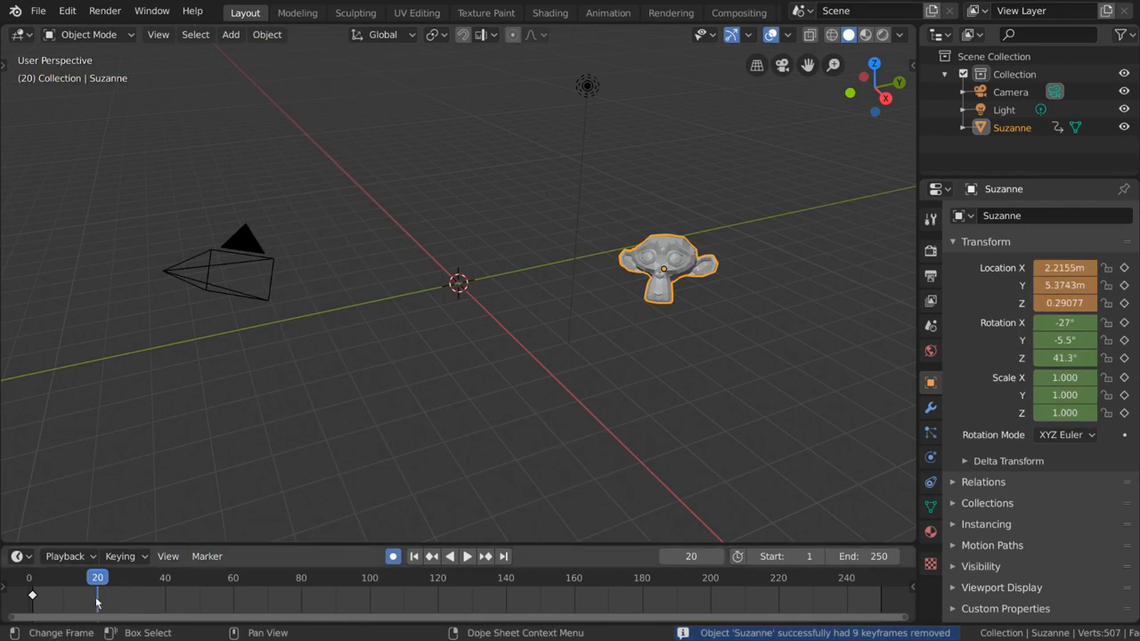
pyautogui.press('ctrl+z')
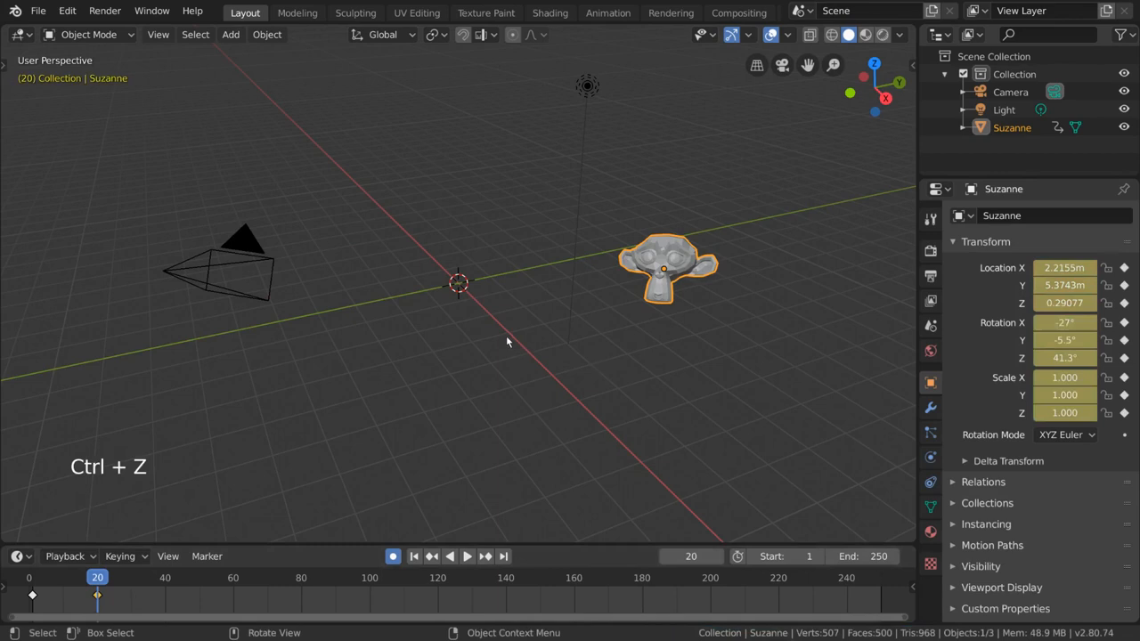
# Delete the frame 20 keyframe again with Alt+I in the viewport and confirm
pyautogui.press('alt+i')
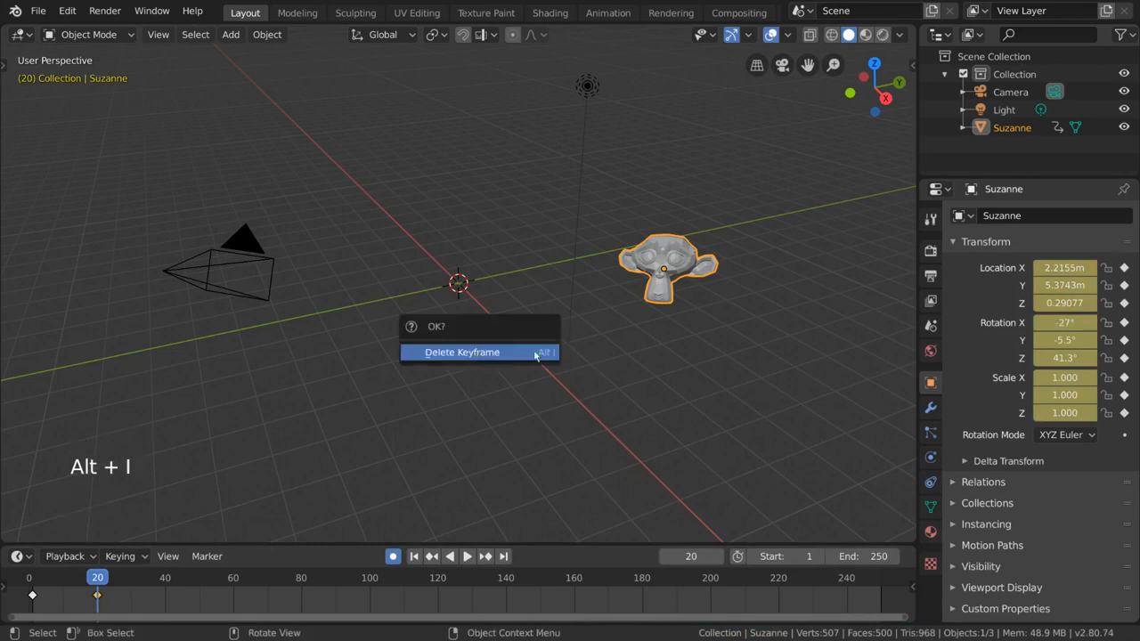
pyautogui.click(463, 353)
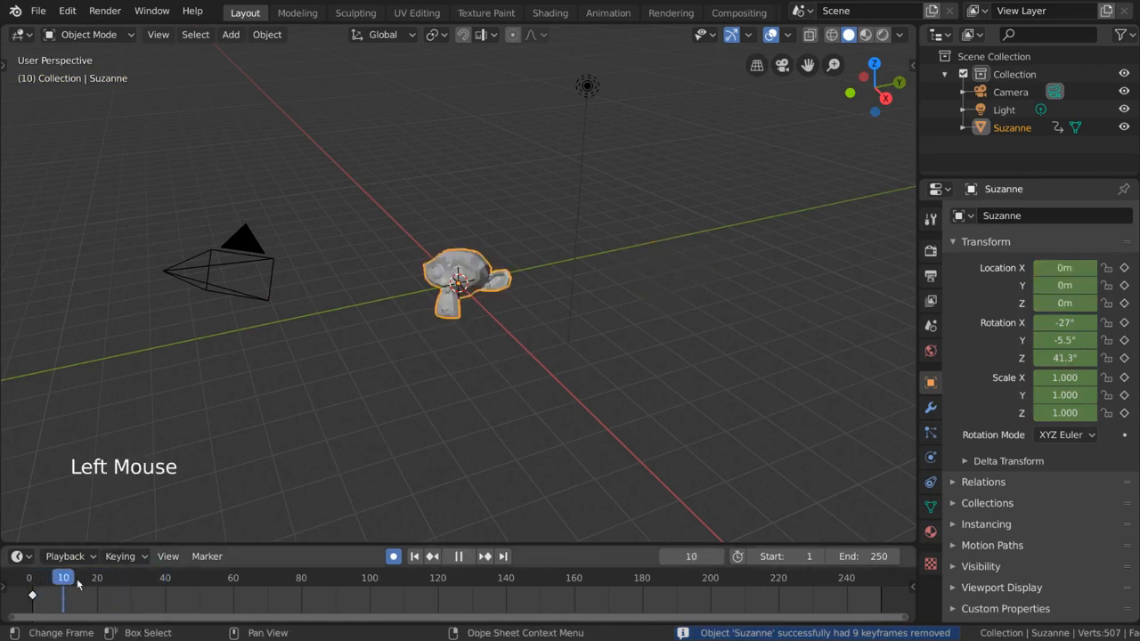
# Undo to restore Suzanne's frame 20 keyframe and scrub to frame 15 mid-animation
pyautogui.press('ctrl+z')
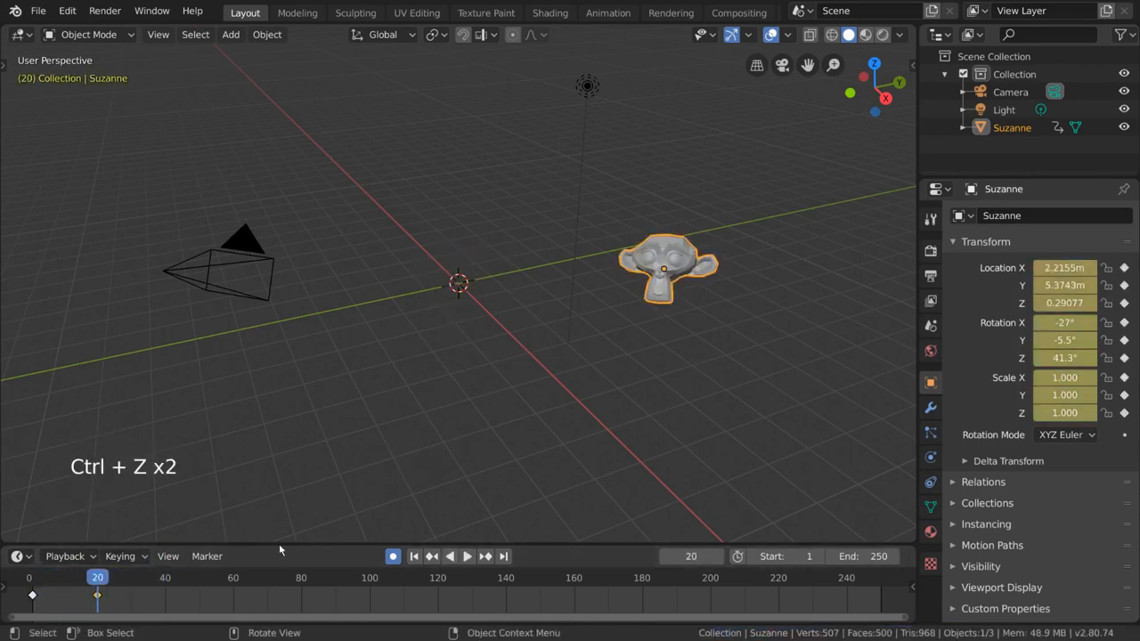
pyautogui.click(61, 577)
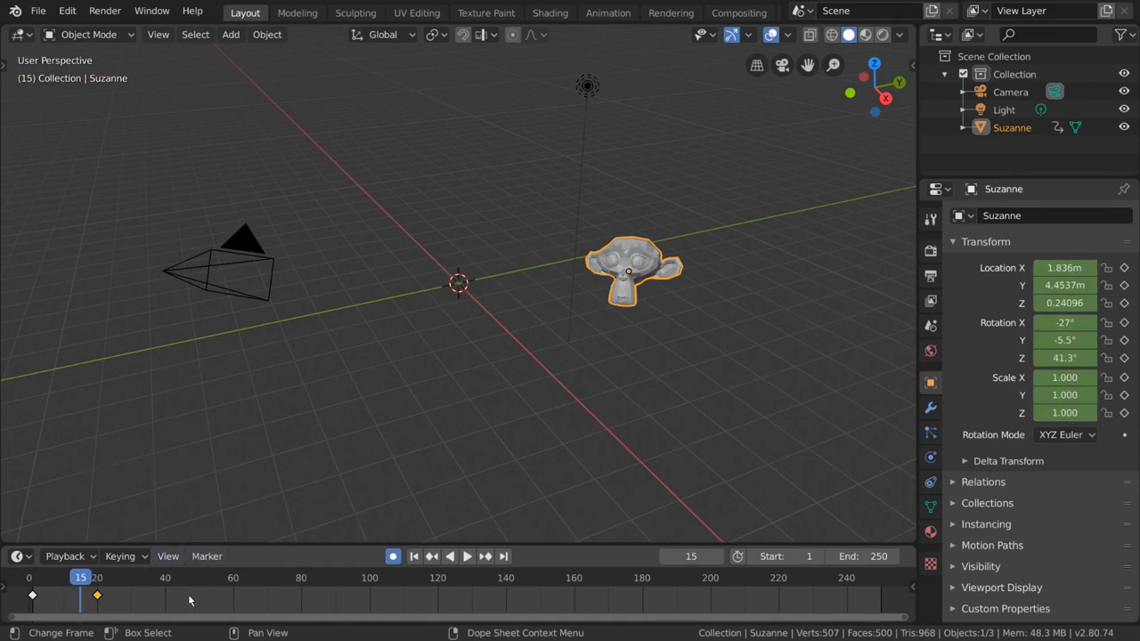
# Select both keyframes in the timeline and set their keyframe type to Extreme
pyautogui.click(32, 595)
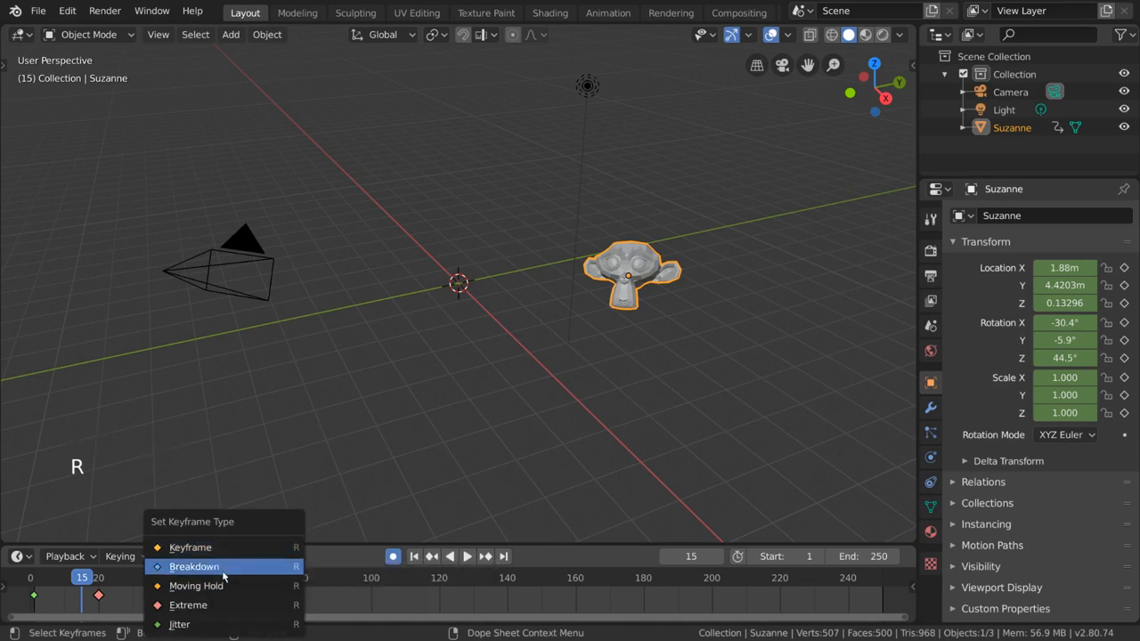
pyautogui.click(192, 566)
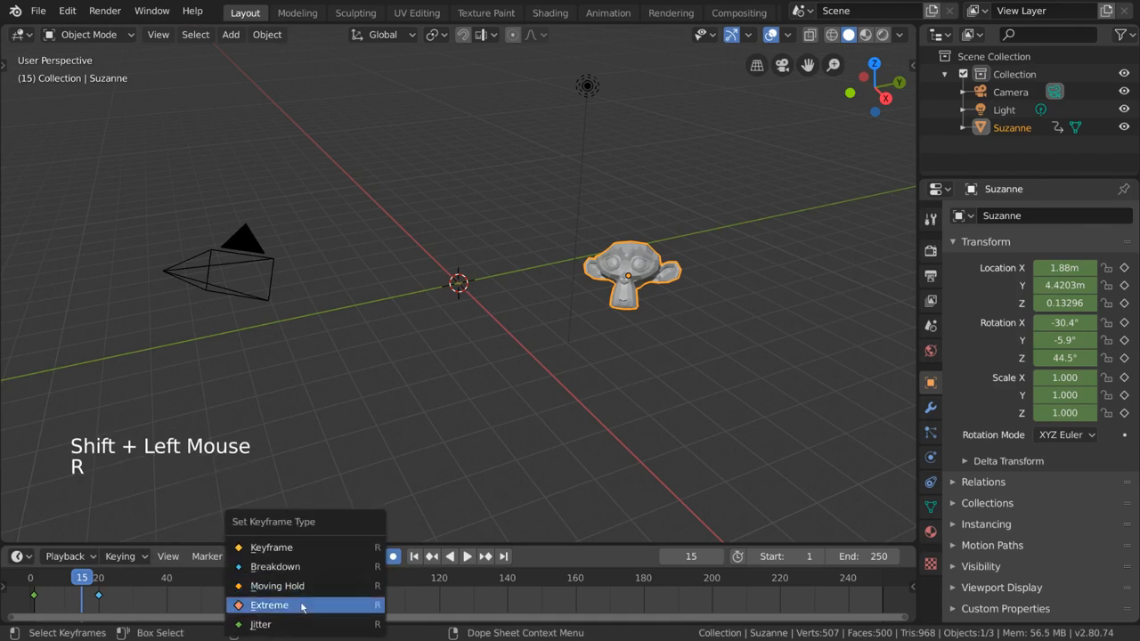
pyautogui.click(269, 605)
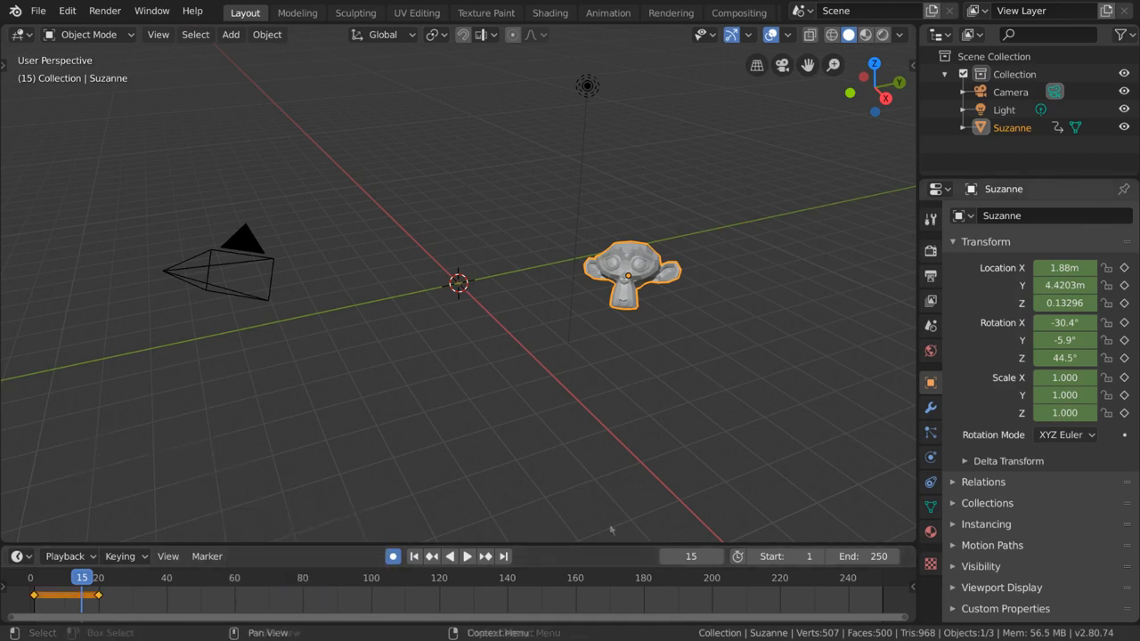